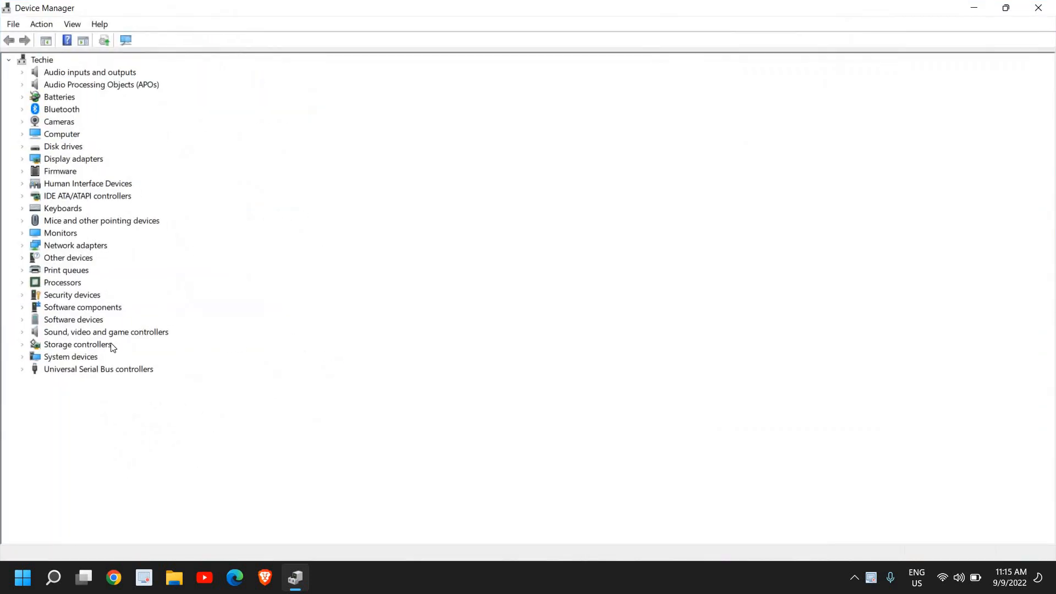
{"action": "mouse_move", "coordinate": [136, 339]}
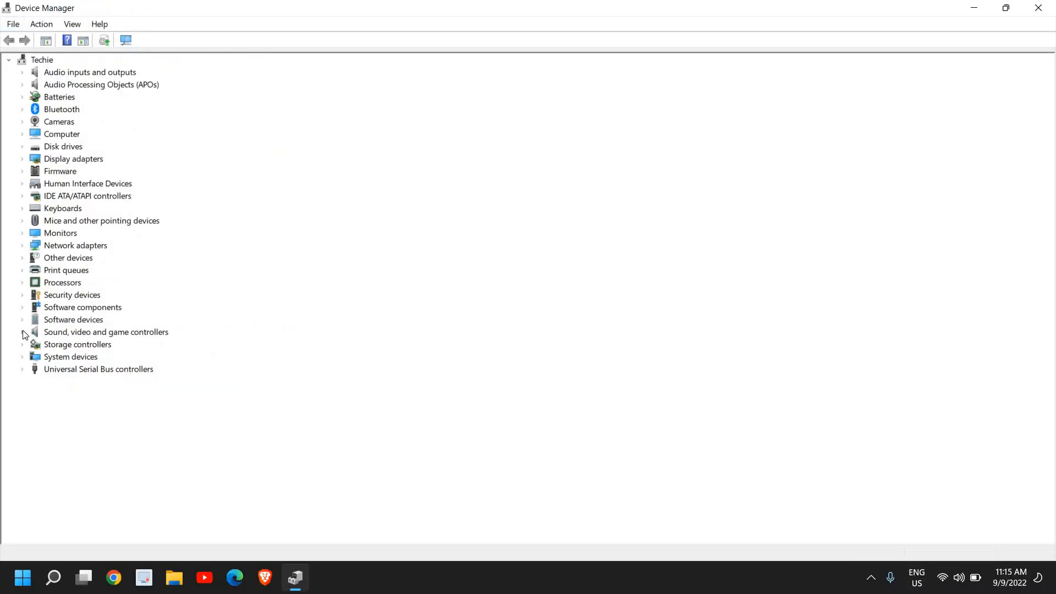
Step: Expand Sound, video and game controllers and select the Realtek(R) Audio device
{"action": "left_click", "coordinate": [23, 332]}
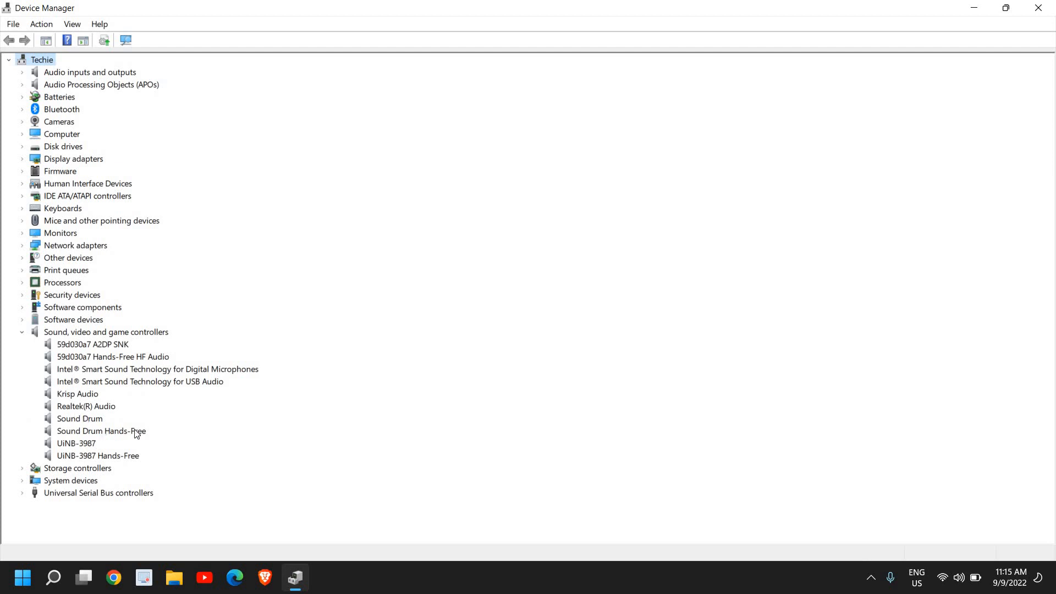
{"action": "mouse_move", "coordinate": [187, 377]}
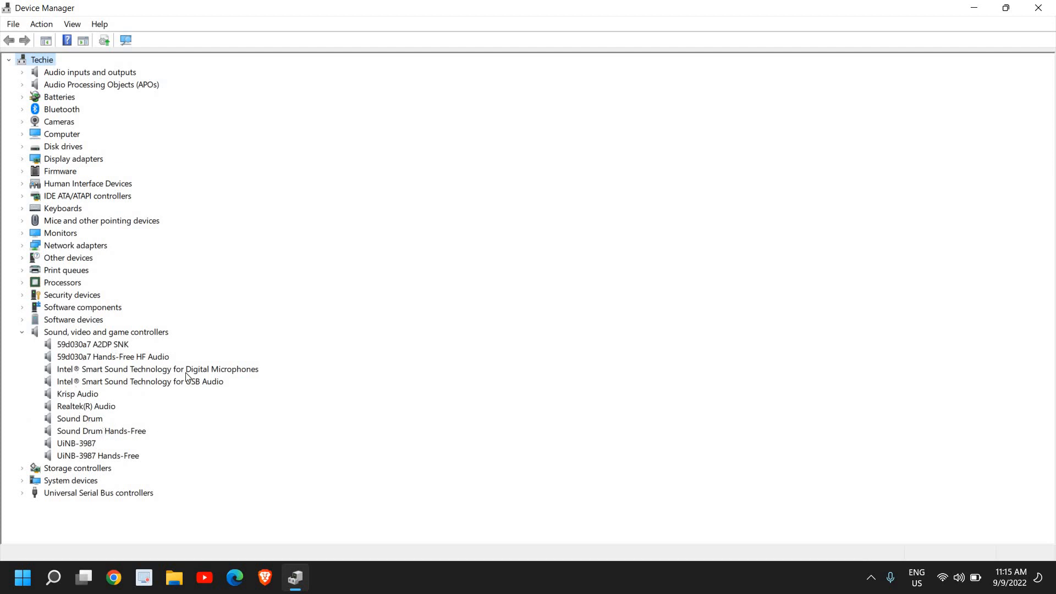
{"action": "mouse_move", "coordinate": [59, 403]}
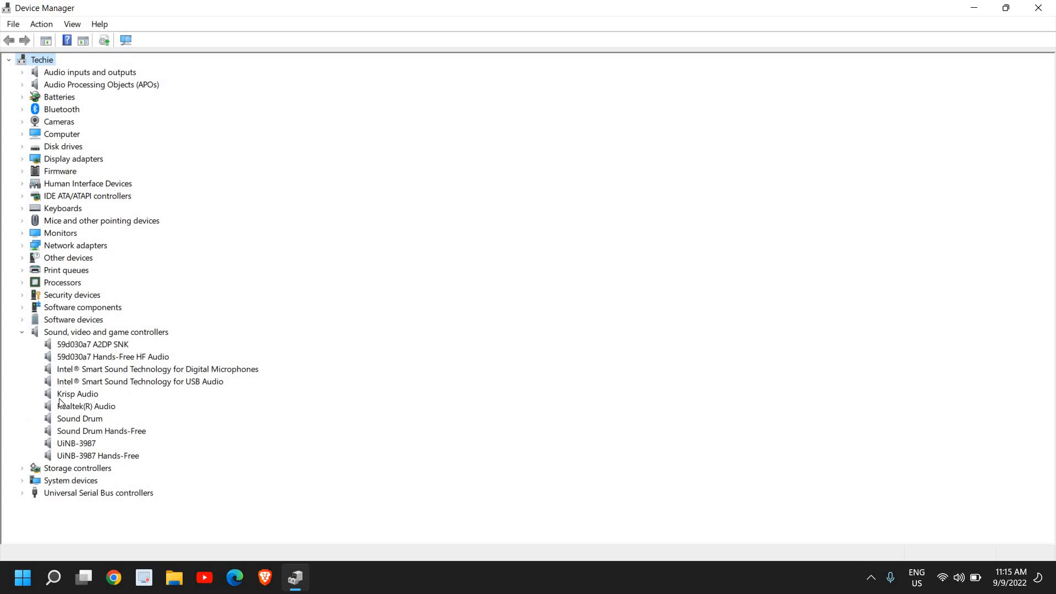
{"action": "left_click", "coordinate": [85, 406]}
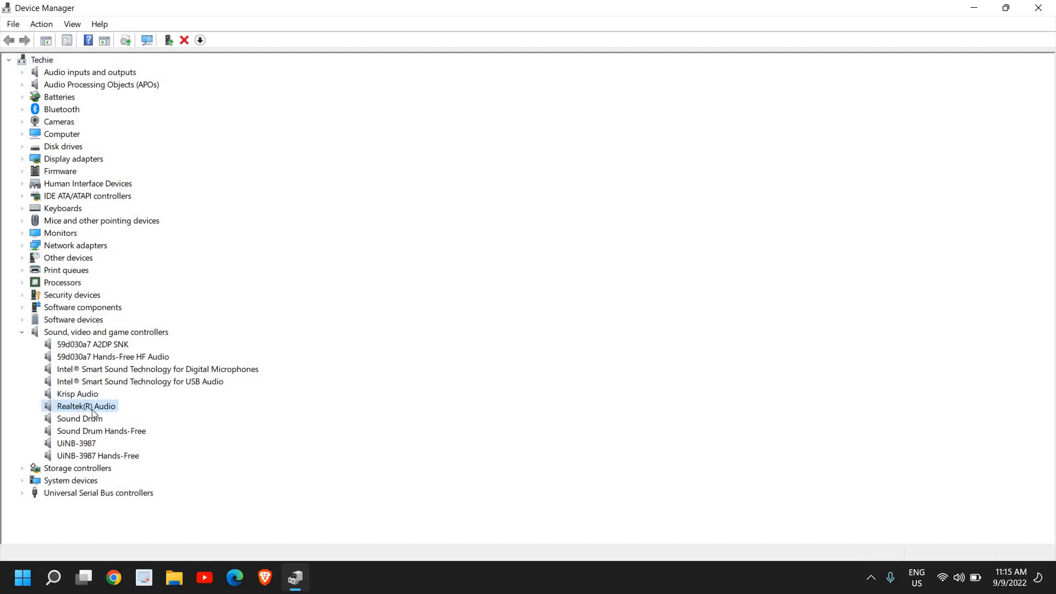
{"action": "mouse_move", "coordinate": [96, 414]}
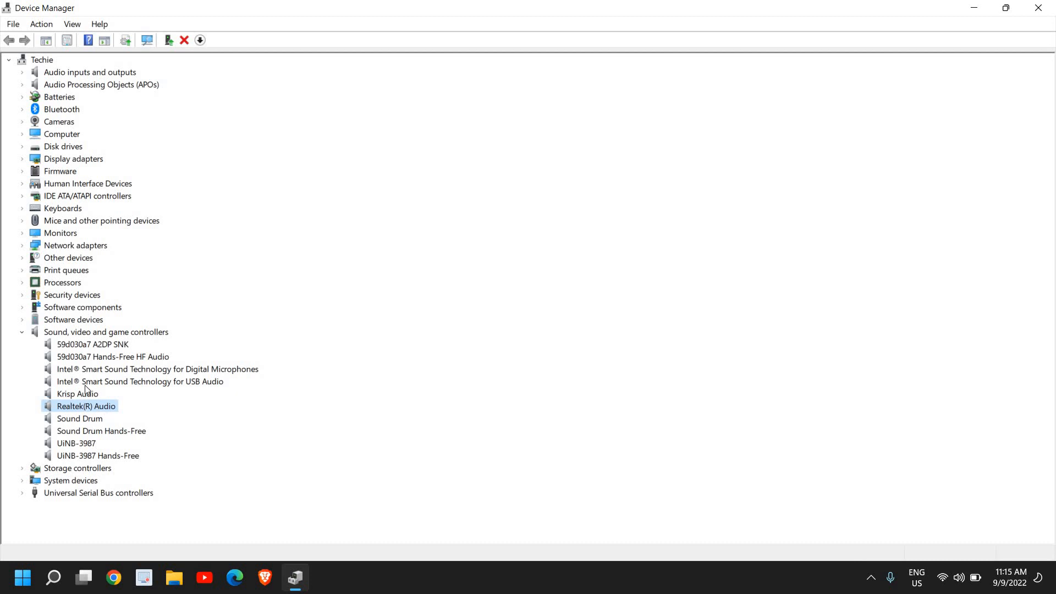
{"action": "mouse_move", "coordinate": [86, 372]}
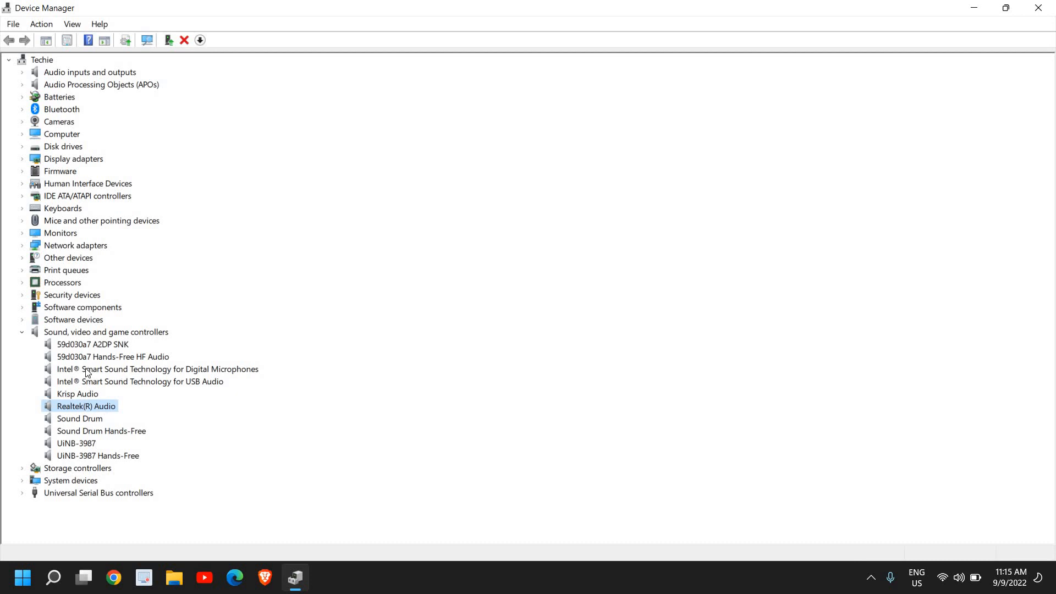
{"action": "right_click", "coordinate": [84, 406]}
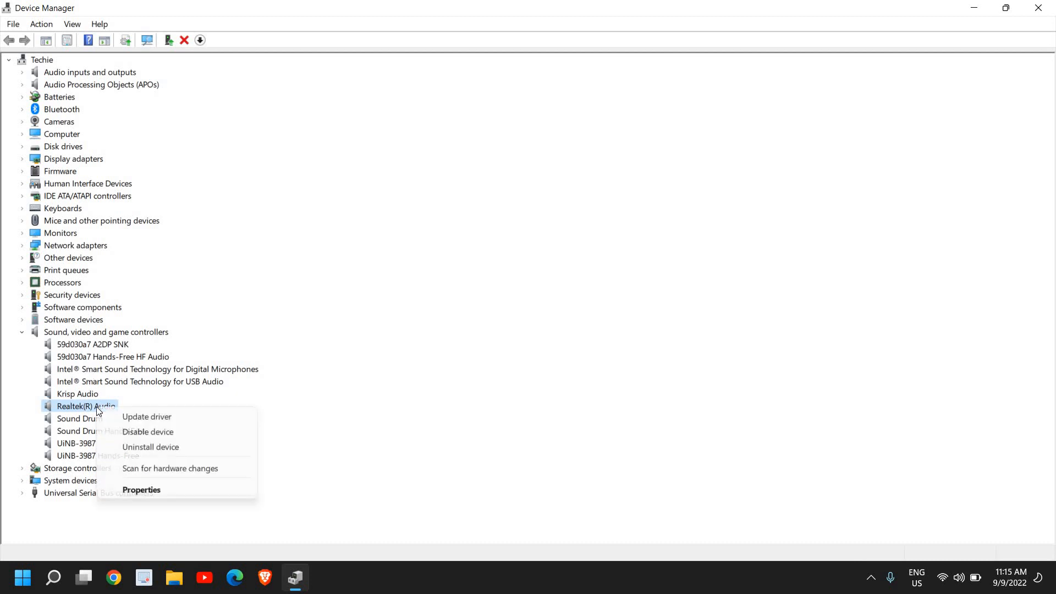
{"action": "left_click", "coordinate": [146, 416]}
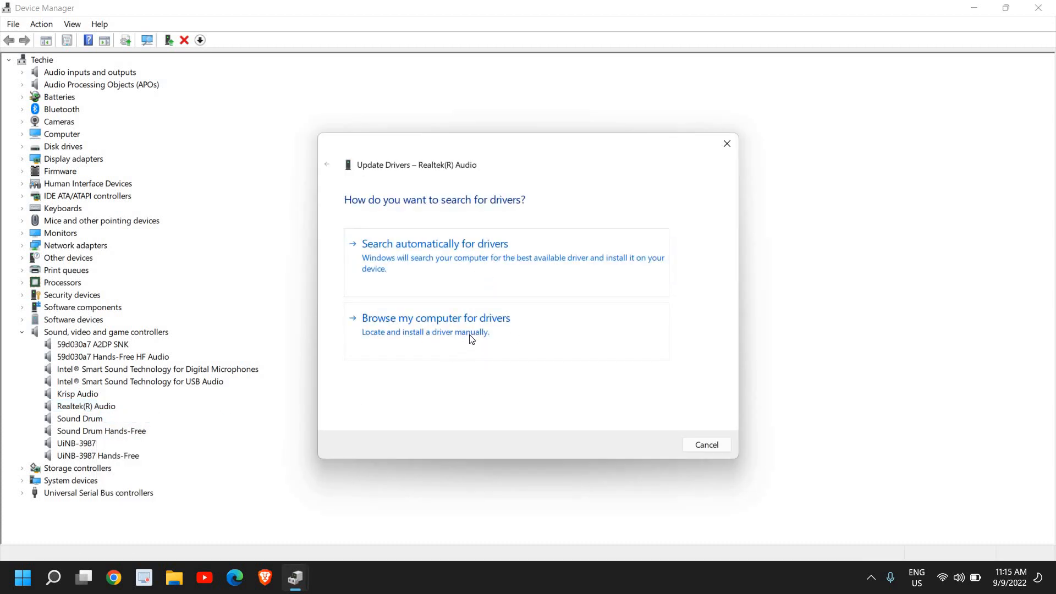
{"action": "left_click", "coordinate": [436, 318]}
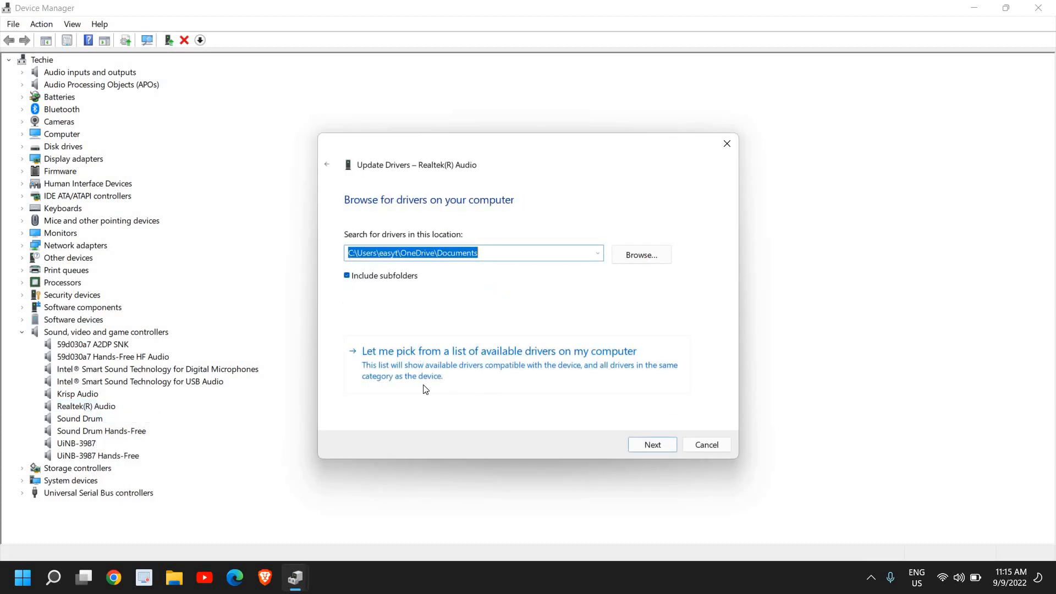
{"action": "left_click", "coordinate": [500, 351]}
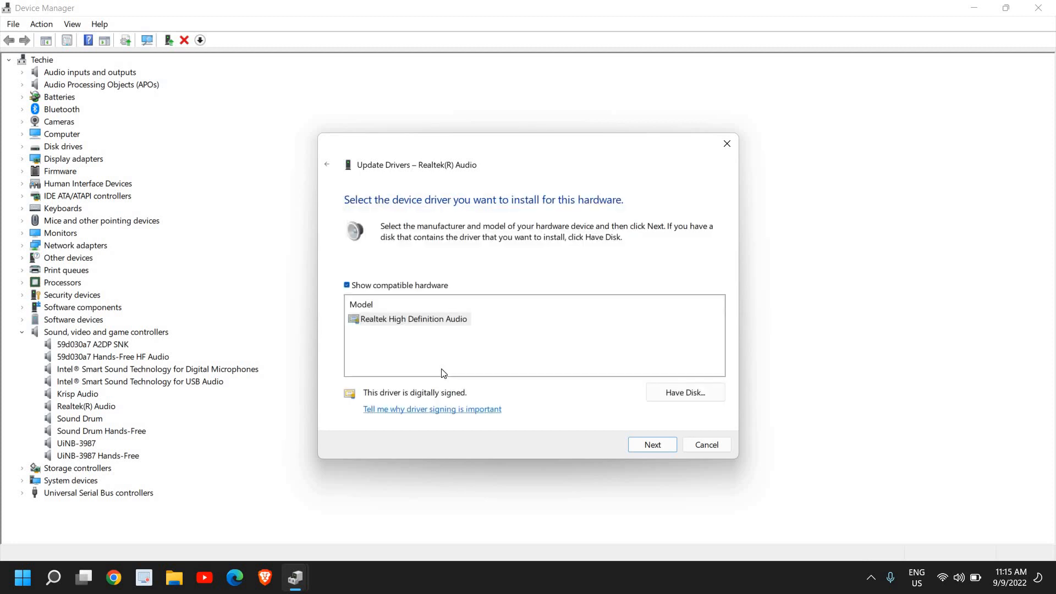
{"action": "left_click", "coordinate": [413, 319]}
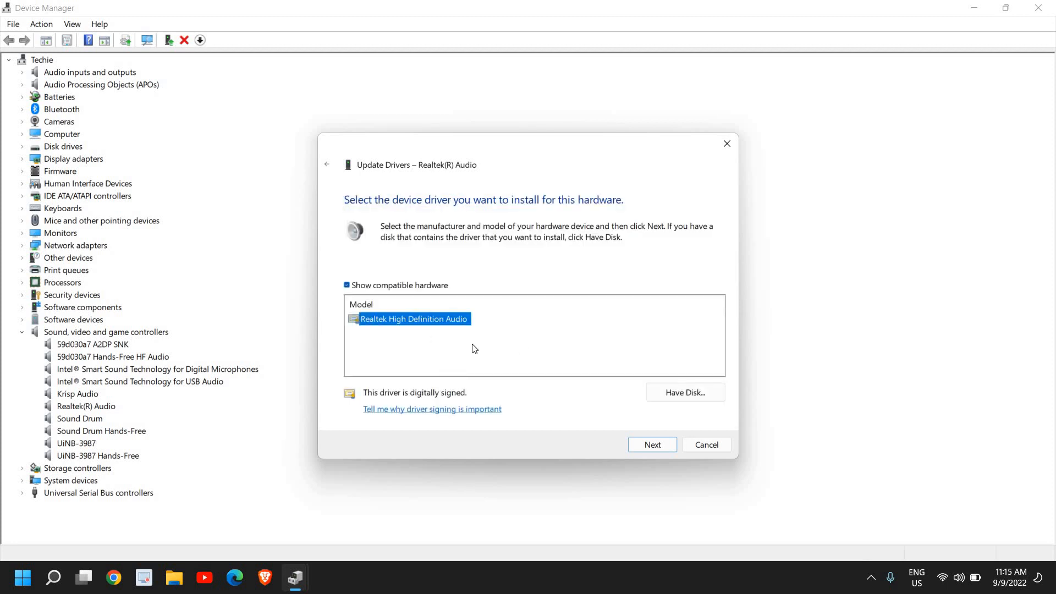
{"action": "mouse_move", "coordinate": [396, 332]}
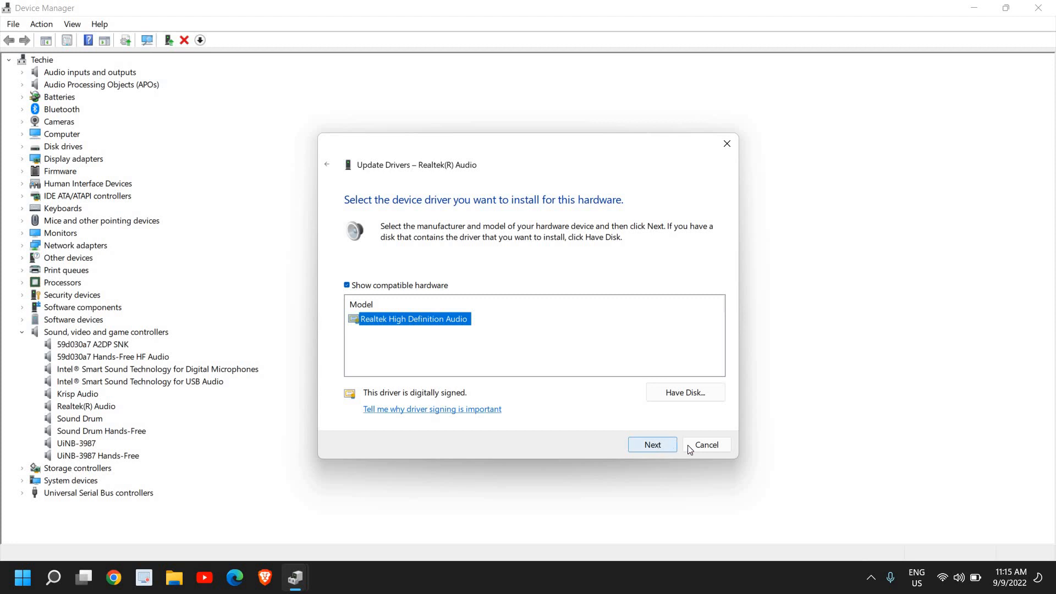
{"action": "left_click", "coordinate": [706, 444]}
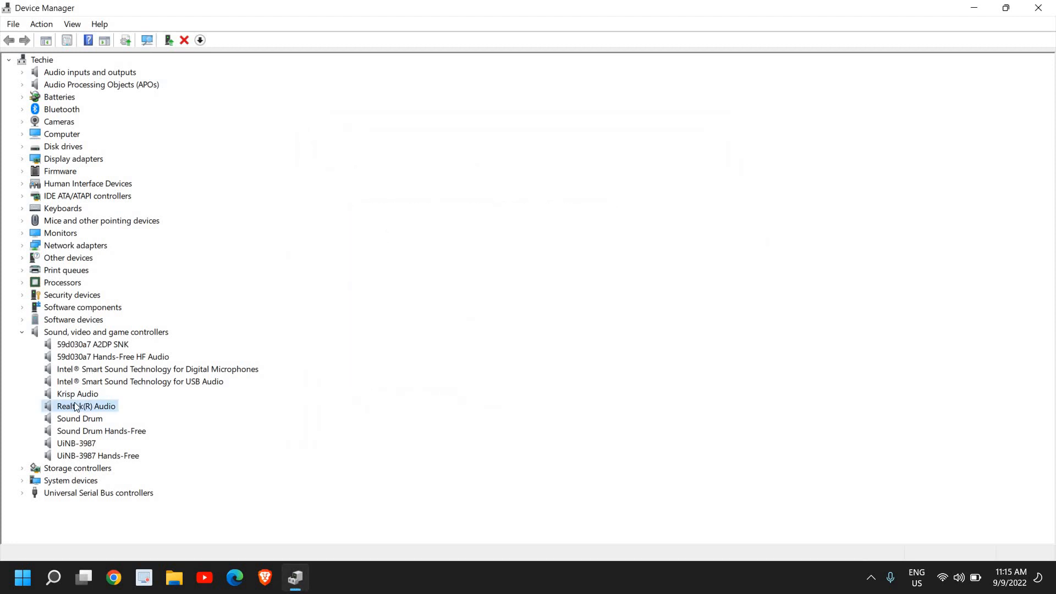
{"action": "right_click", "coordinate": [77, 406]}
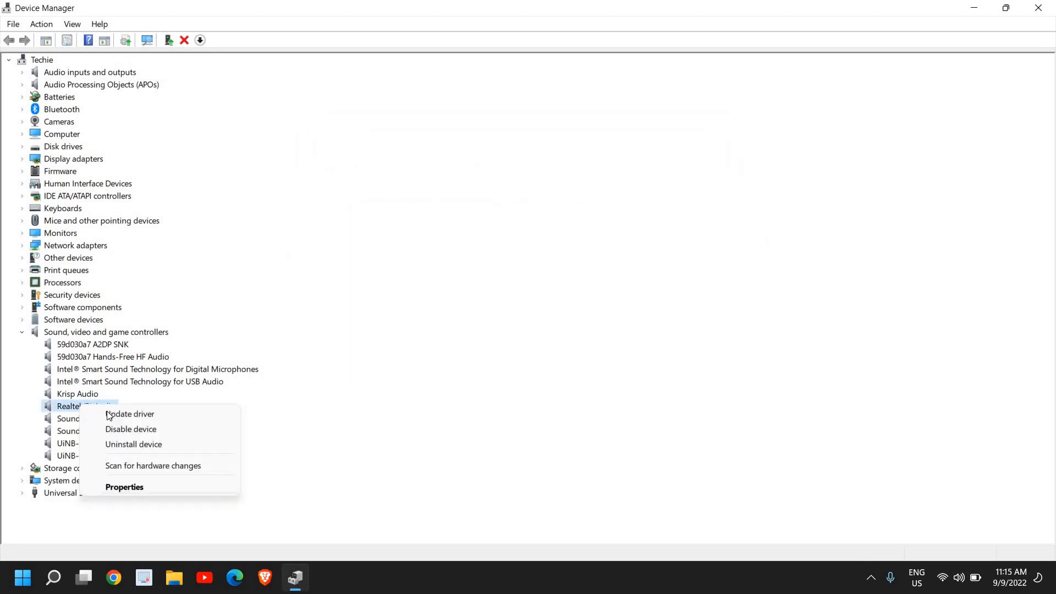
{"action": "left_click", "coordinate": [130, 414]}
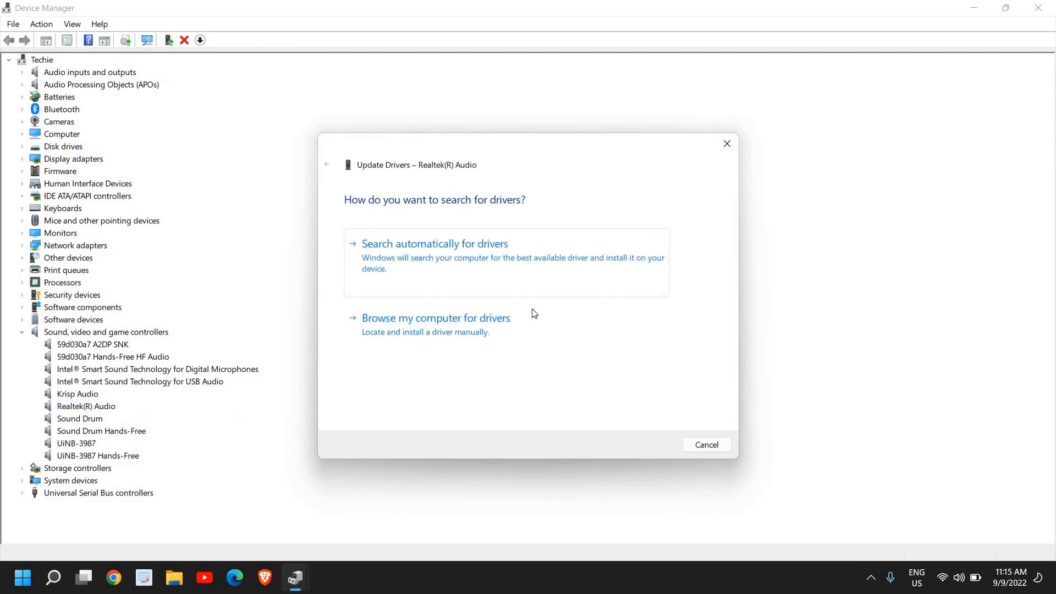
{"action": "left_click", "coordinate": [435, 243]}
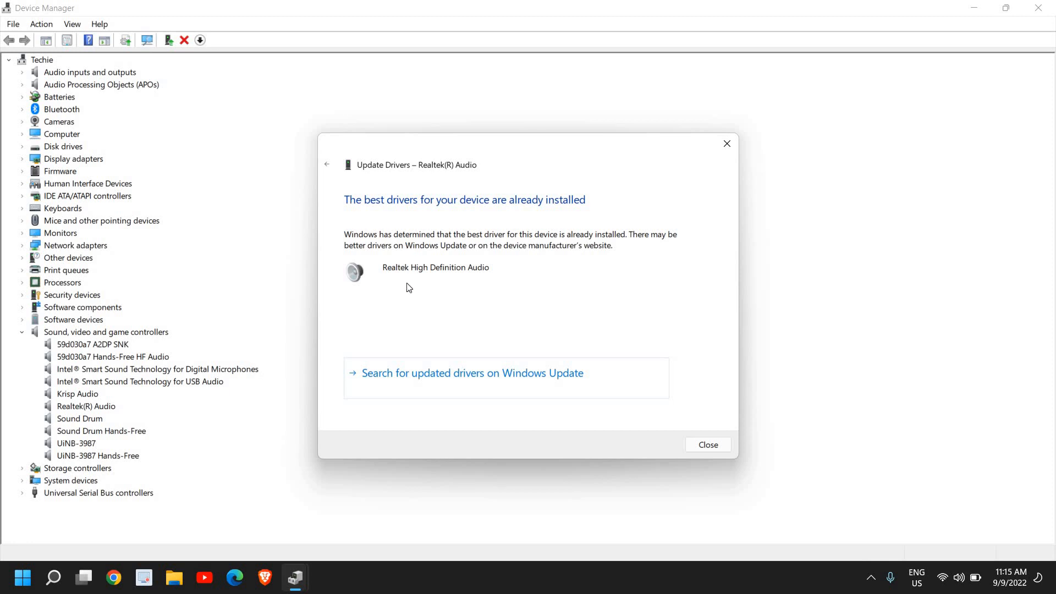
{"action": "mouse_move", "coordinate": [447, 217]}
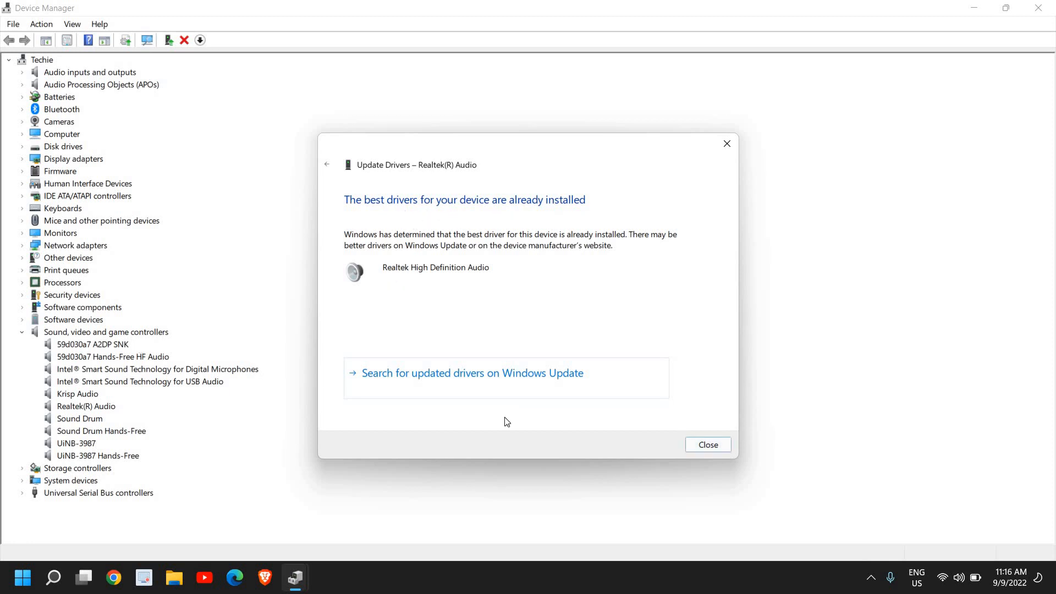
{"action": "left_click", "coordinate": [708, 444]}
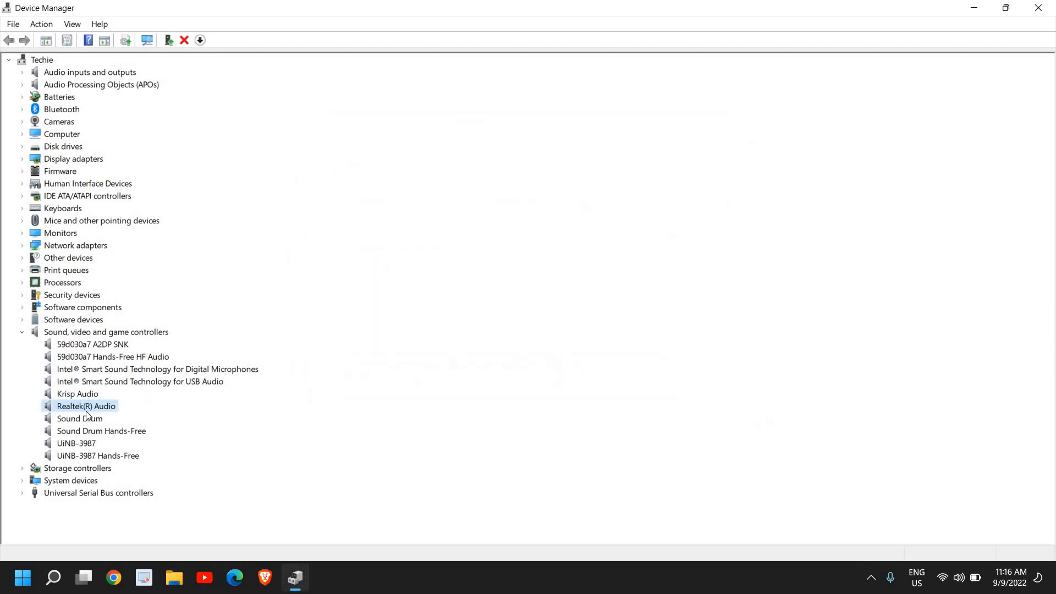
Step: Reopen the Realtek(R) Audio manual driver picker, select Realtek High Definition Audio, then cancel the wizard
{"action": "right_click", "coordinate": [86, 406]}
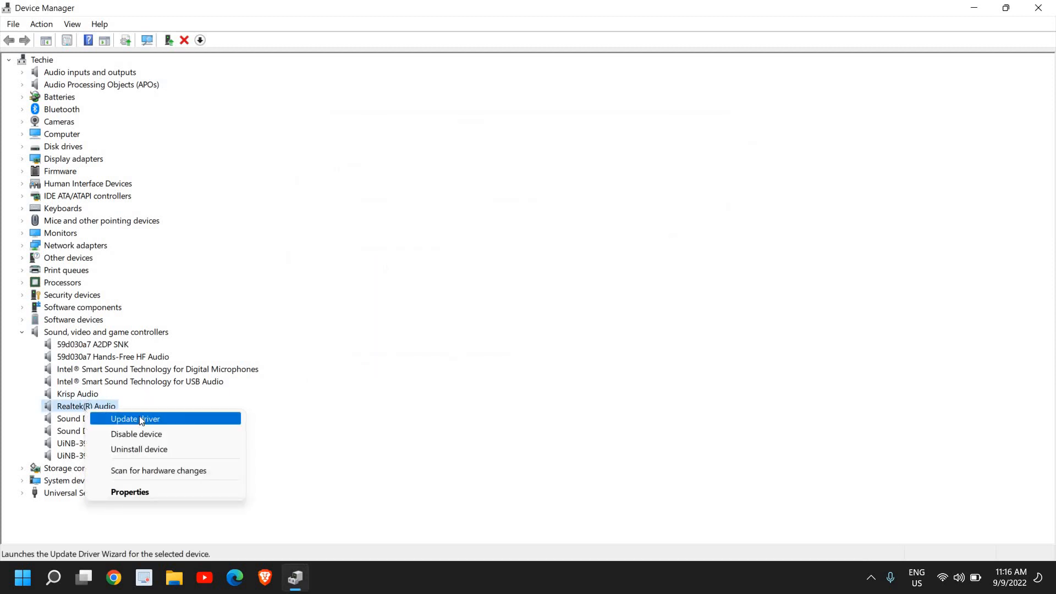
{"action": "left_click", "coordinate": [135, 418]}
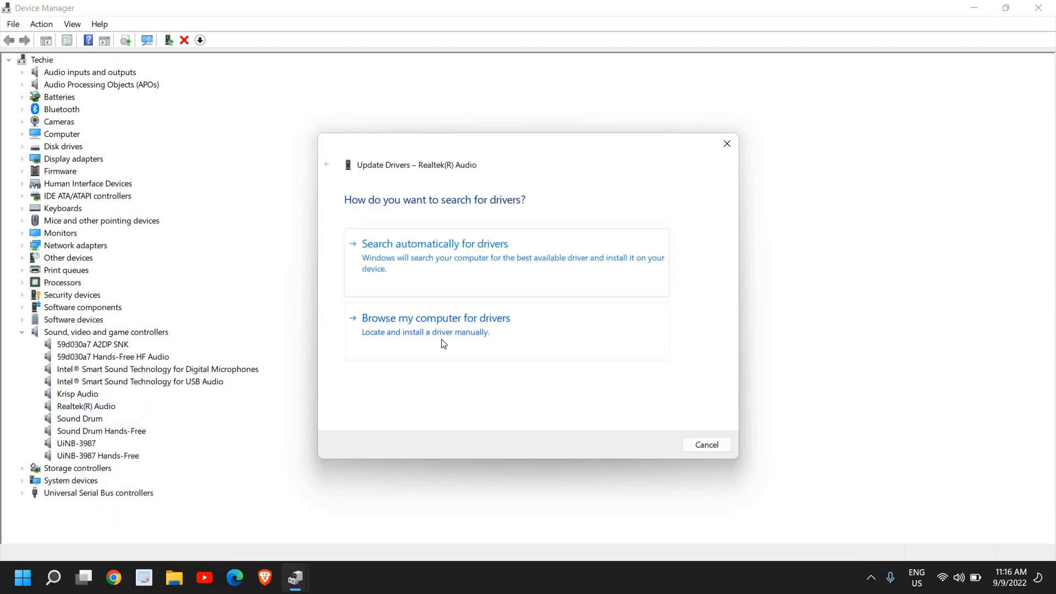
{"action": "left_click", "coordinate": [436, 318]}
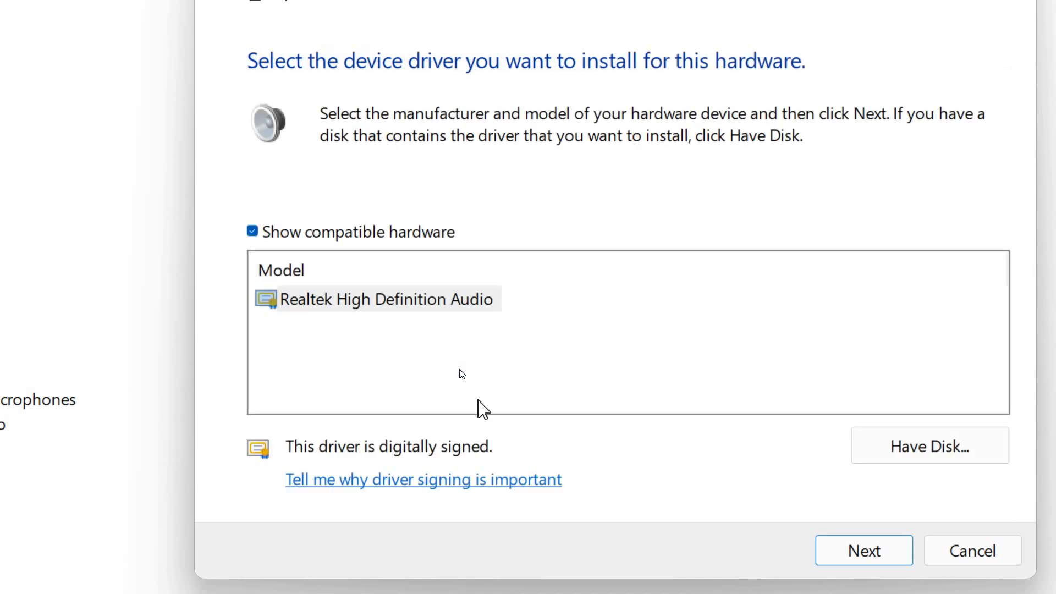
{"action": "mouse_move", "coordinate": [416, 345]}
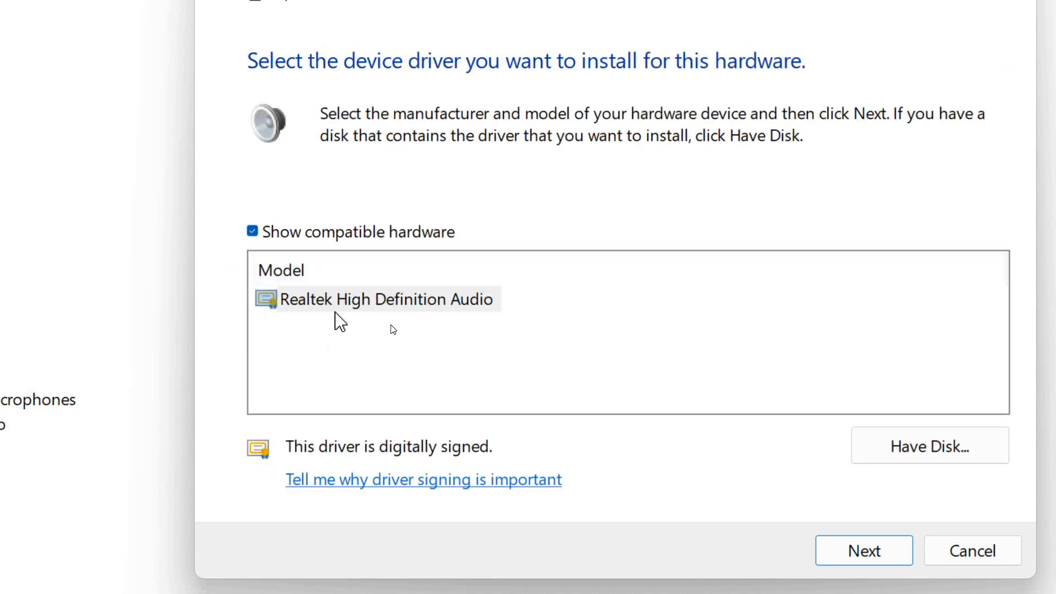
{"action": "left_click", "coordinate": [380, 299]}
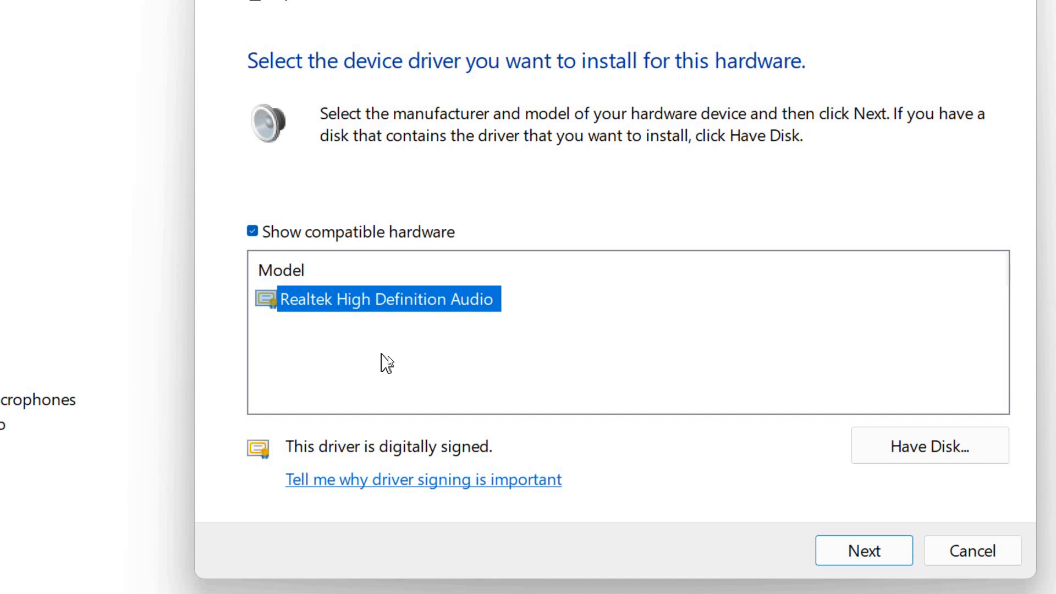
{"action": "mouse_move", "coordinate": [330, 427]}
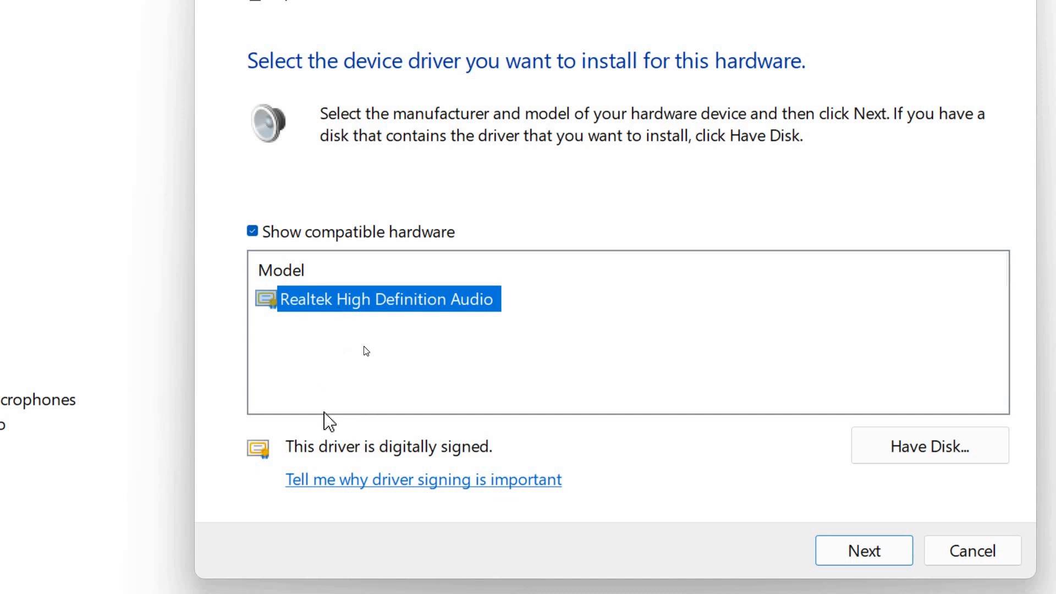
{"action": "mouse_move", "coordinate": [394, 338]}
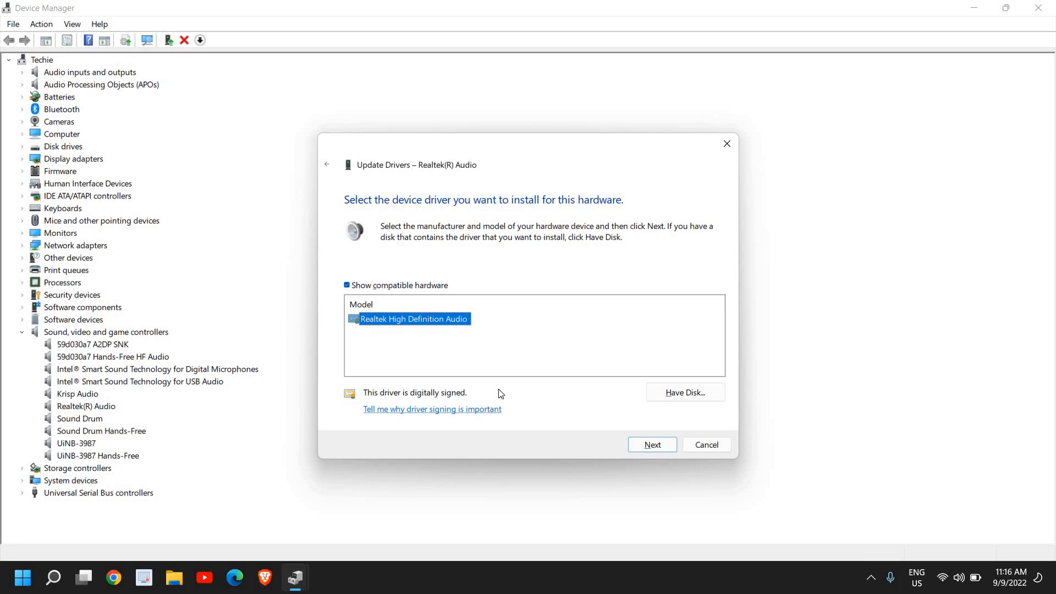
{"action": "mouse_move", "coordinate": [469, 364]}
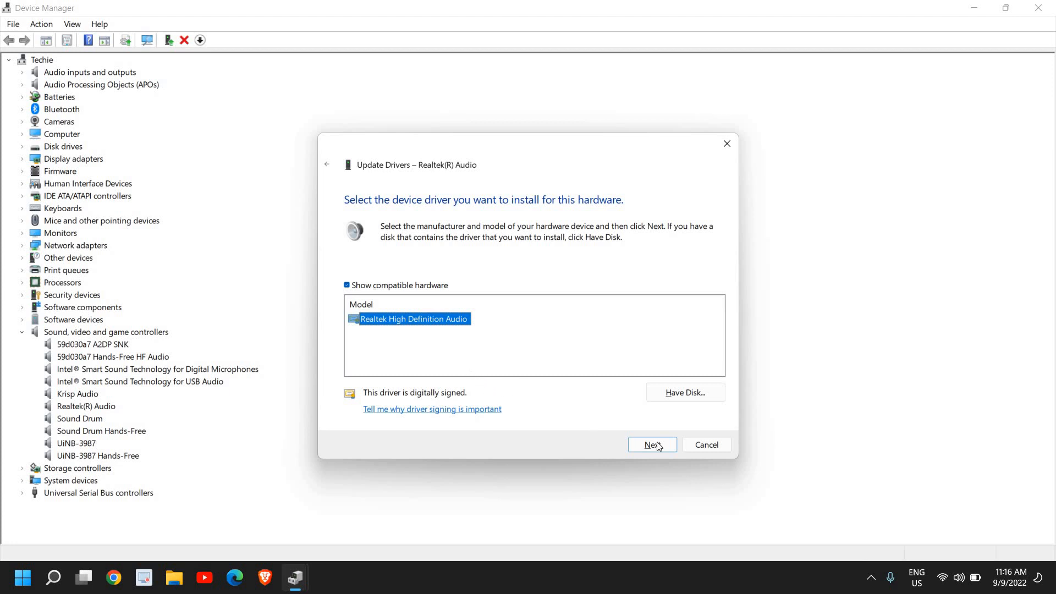
{"action": "left_click", "coordinate": [652, 444]}
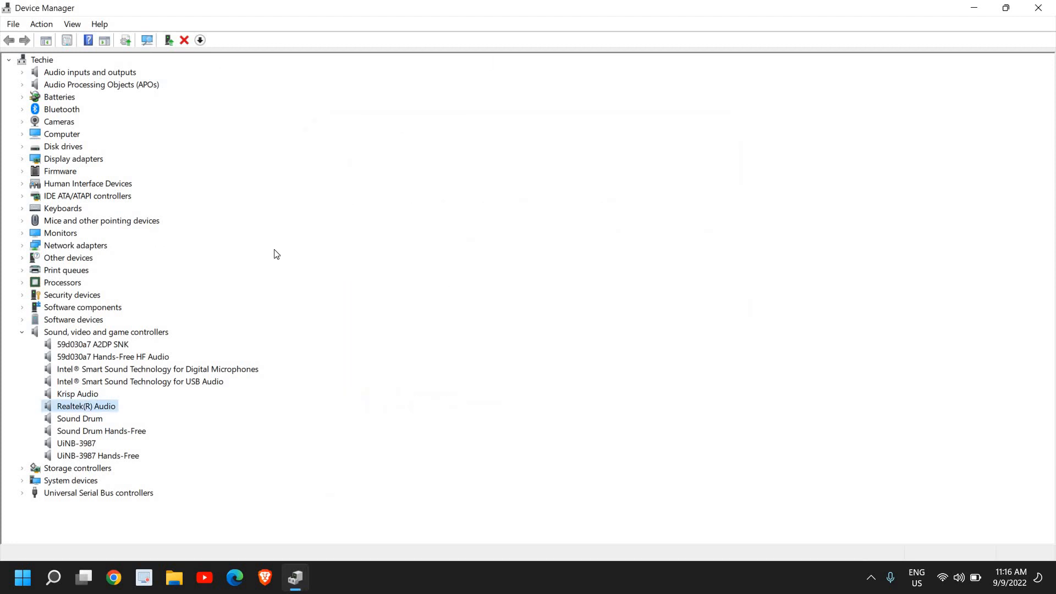
{"action": "mouse_move", "coordinate": [67, 410]}
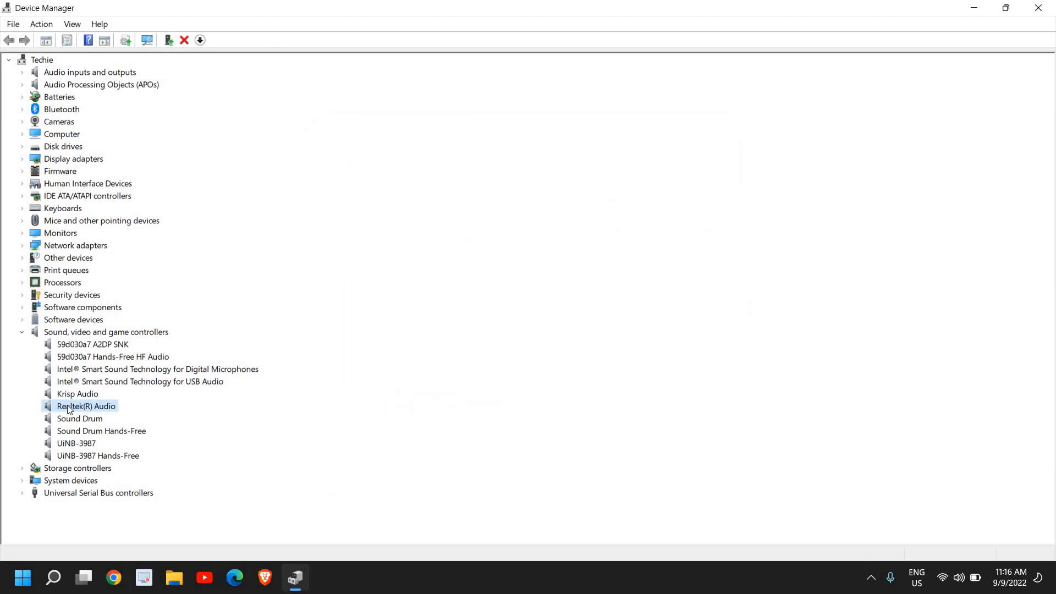
{"action": "mouse_move", "coordinate": [299, 359]}
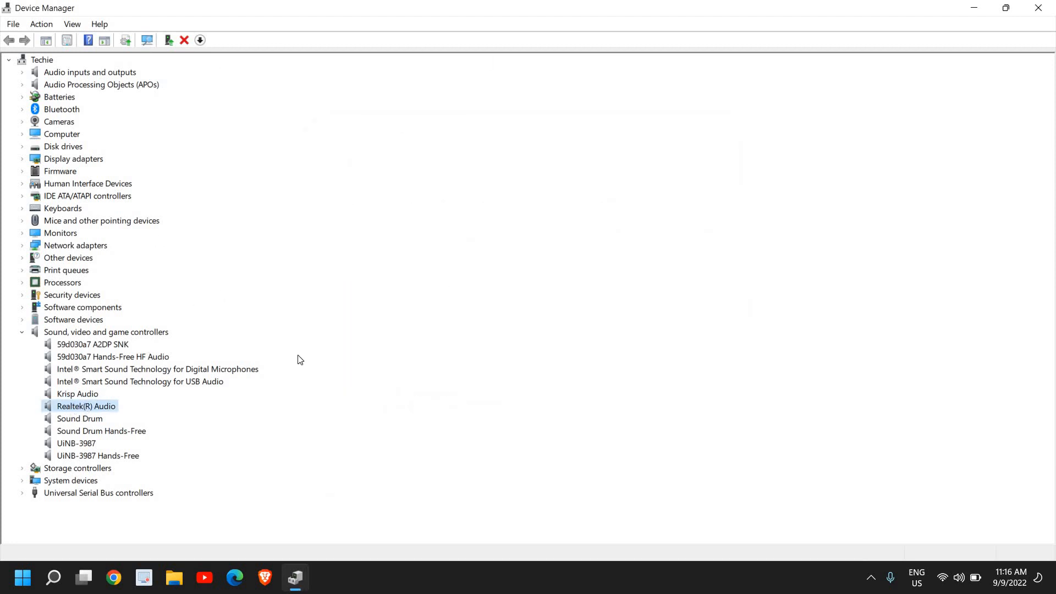
{"action": "mouse_move", "coordinate": [1021, 12]}
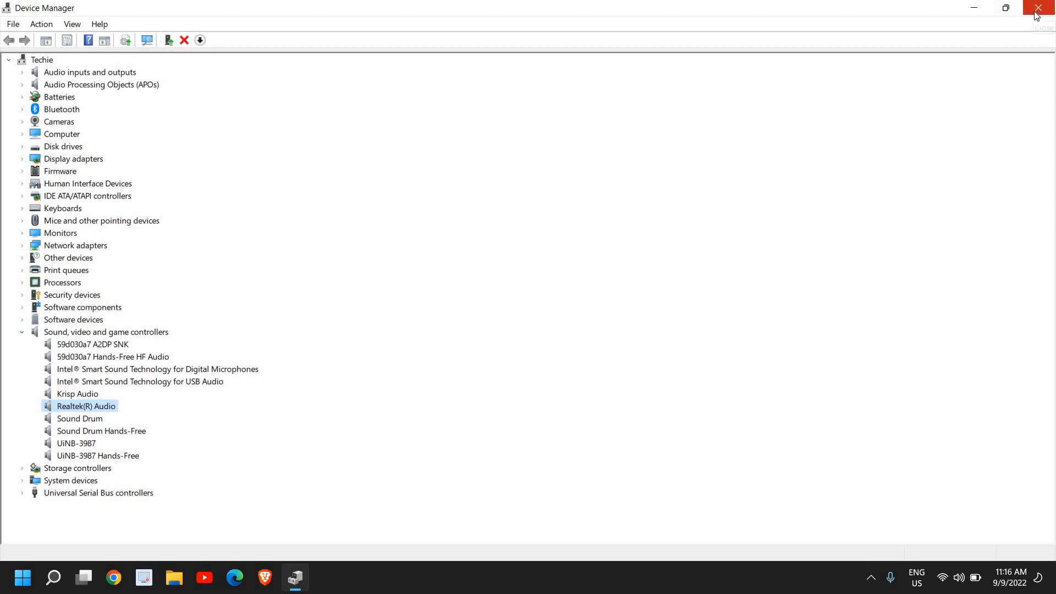
Step: Close Device Manager and rerun the Chrome search 'realtek hd audio manager windows 10'
{"action": "left_click", "coordinate": [1038, 9]}
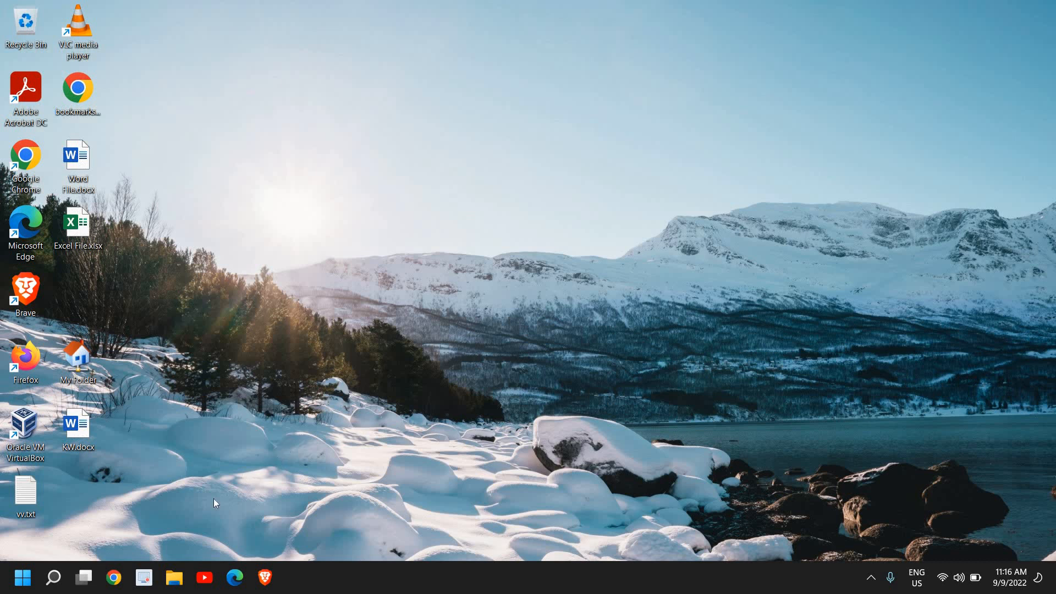
{"action": "left_click", "coordinate": [114, 578]}
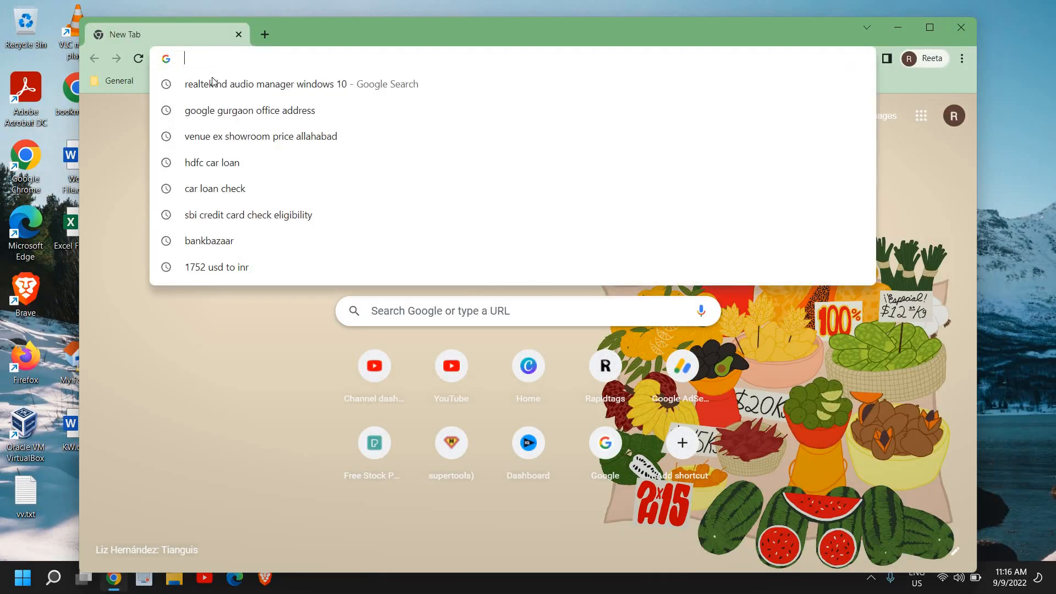
{"action": "left_click", "coordinate": [264, 83]}
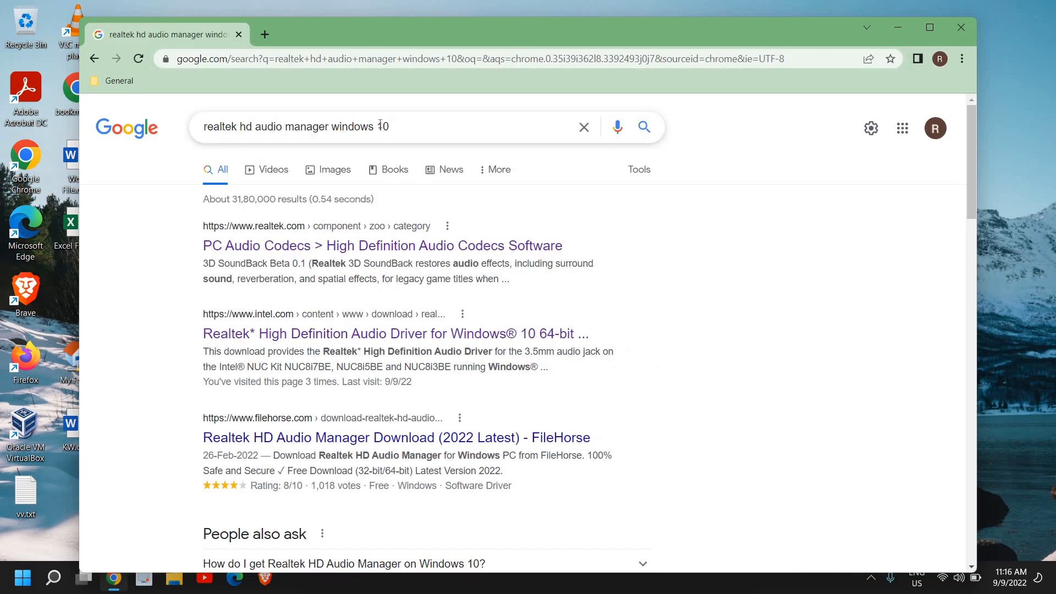
{"action": "left_click", "coordinate": [388, 126]}
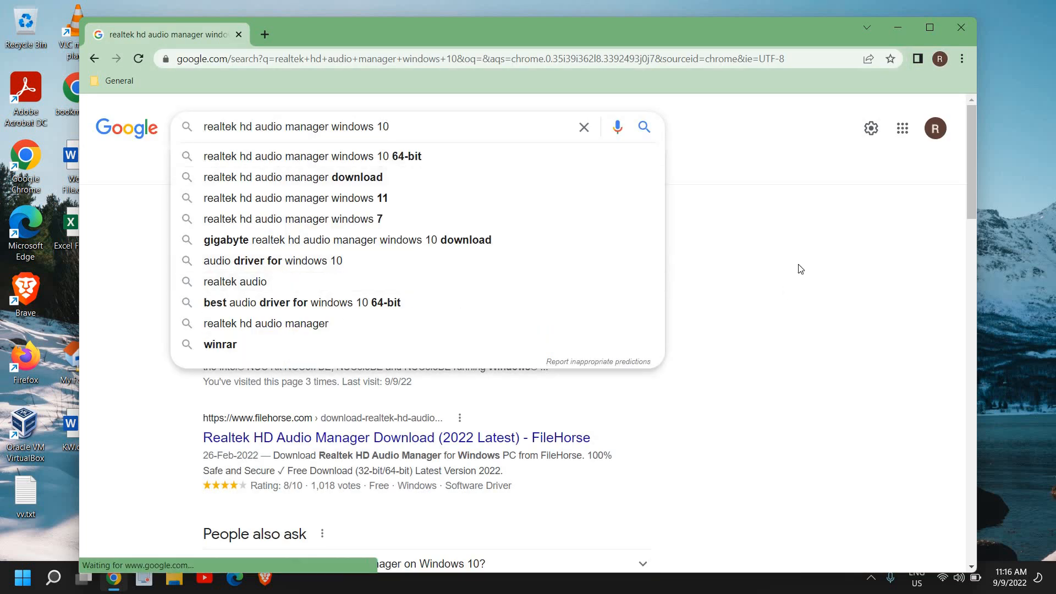
{"action": "left_click", "coordinate": [410, 128]}
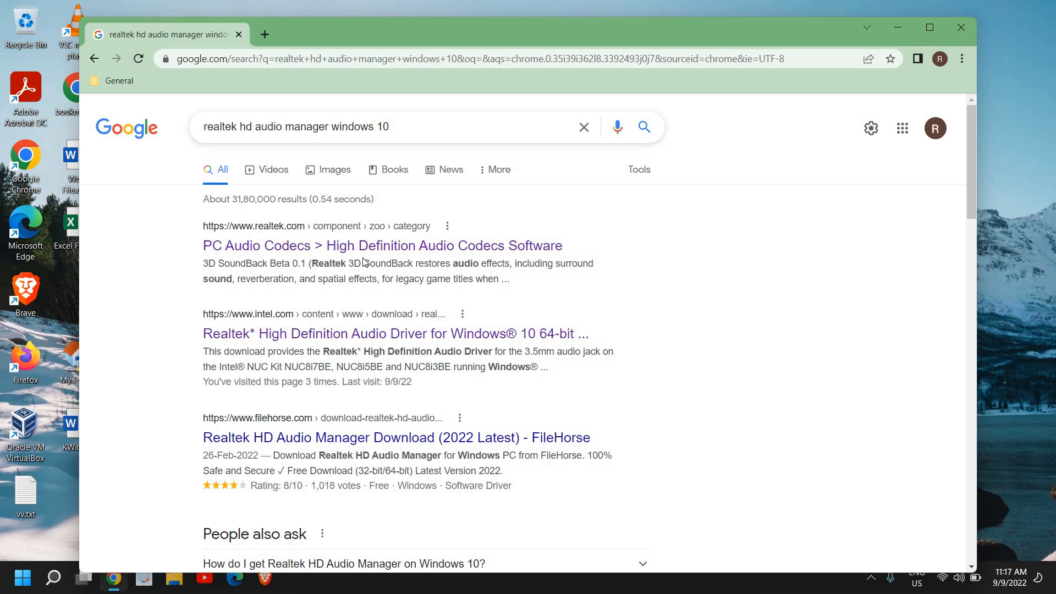
{"action": "mouse_move", "coordinate": [296, 251]}
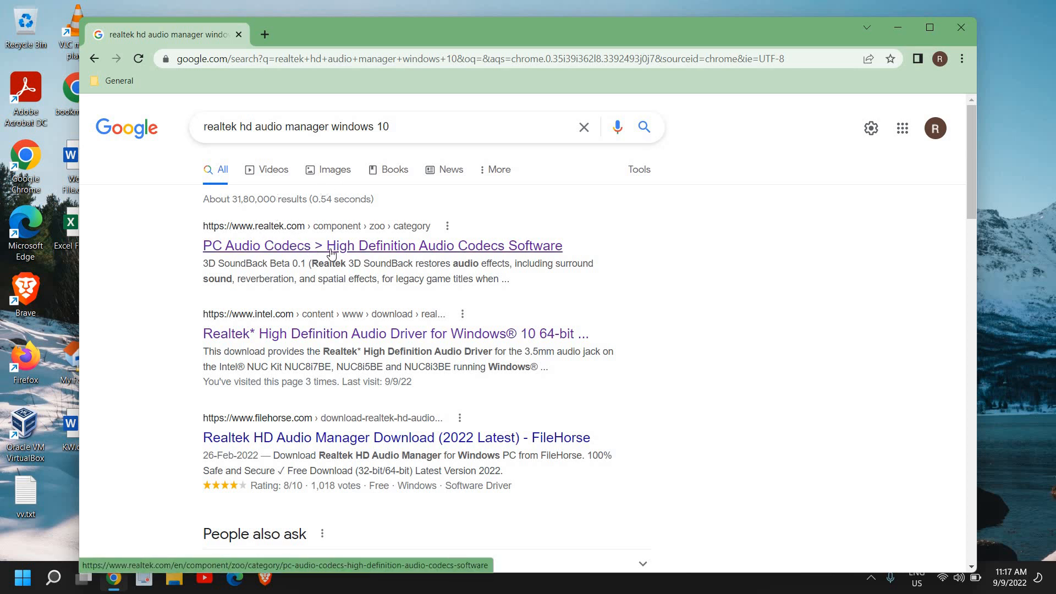
{"action": "mouse_move", "coordinate": [293, 340]}
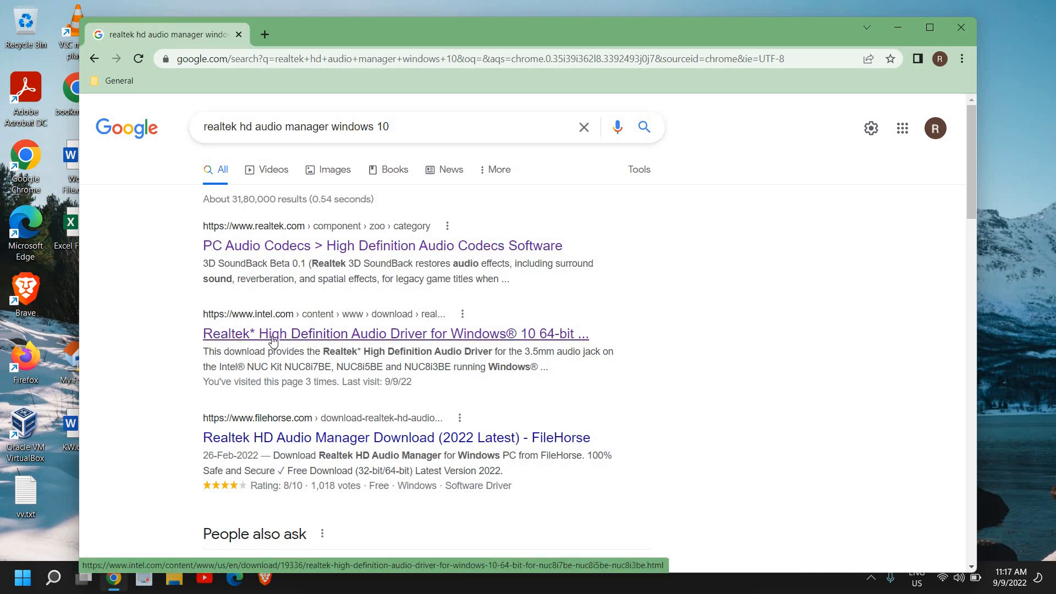
{"action": "mouse_move", "coordinate": [342, 340]}
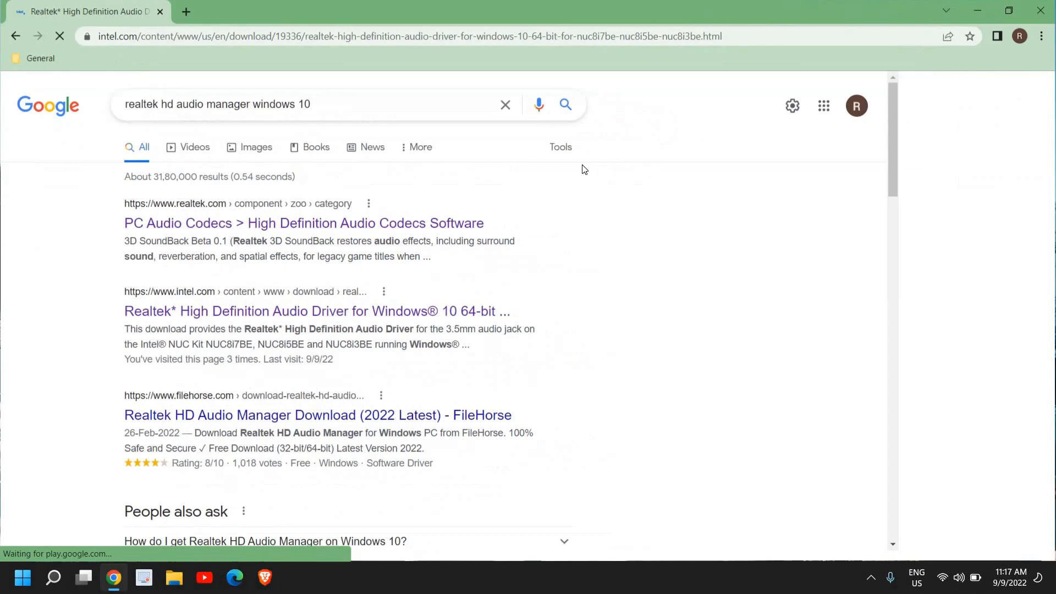
Step: Open Intel's Realtek High Definition Audio Driver for Windows 10 64-bit page and review it
{"action": "left_click", "coordinate": [304, 310]}
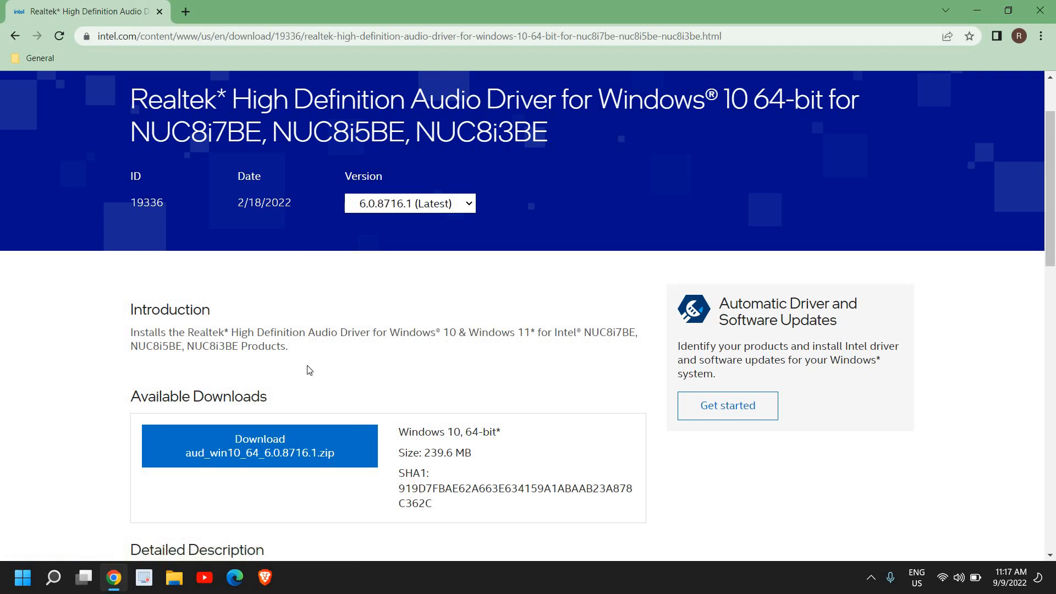
{"action": "mouse_move", "coordinate": [321, 361]}
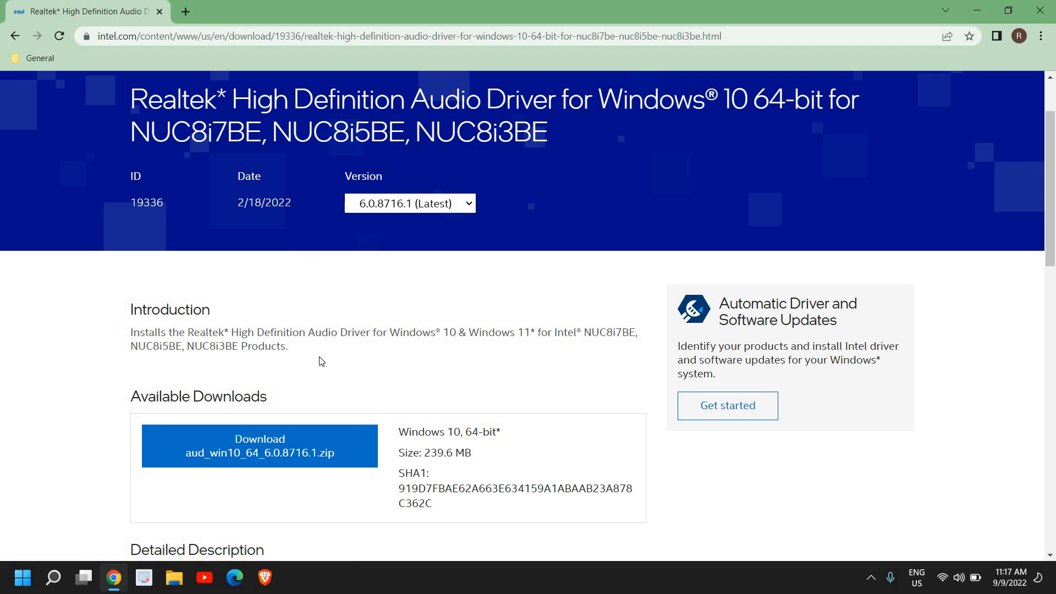
{"action": "scroll", "scroll_direction": "down", "scroll_amount": 3}
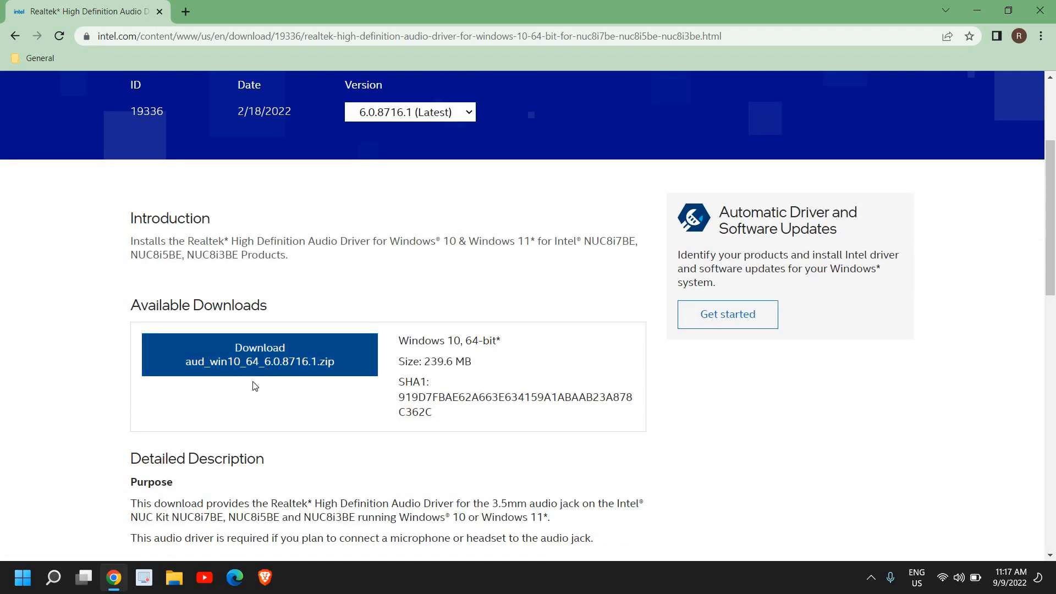
{"action": "mouse_move", "coordinate": [463, 424]}
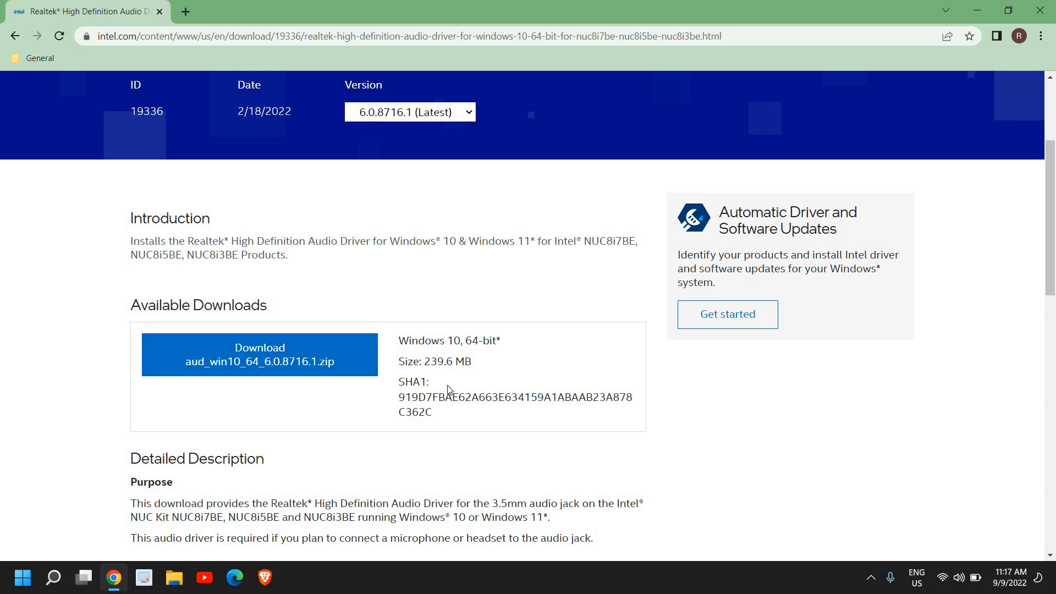
{"action": "scroll", "scroll_direction": "down", "scroll_amount": 3}
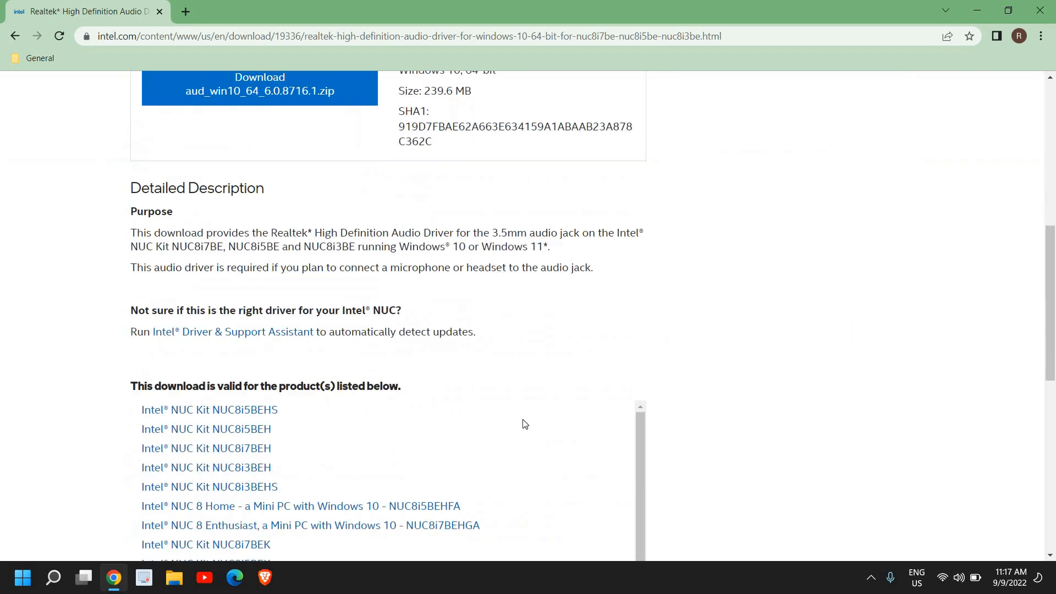
{"action": "scroll", "scroll_direction": "up", "scroll_amount": 3}
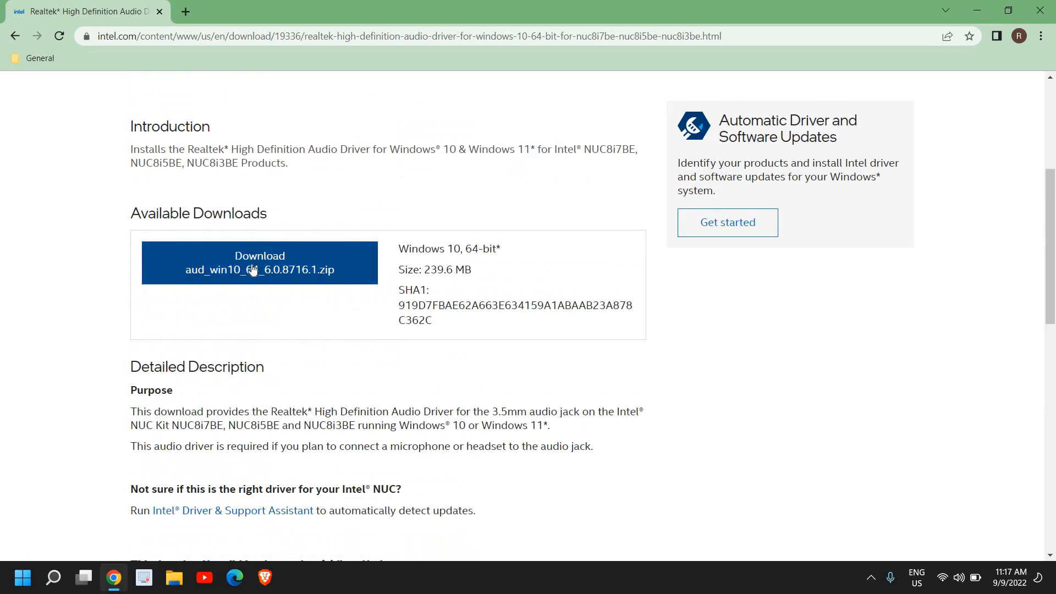
Step: Start the aud_win10_64_6.0.8716.1.zip download and accept Intel's license agreement
{"action": "left_click", "coordinate": [259, 262]}
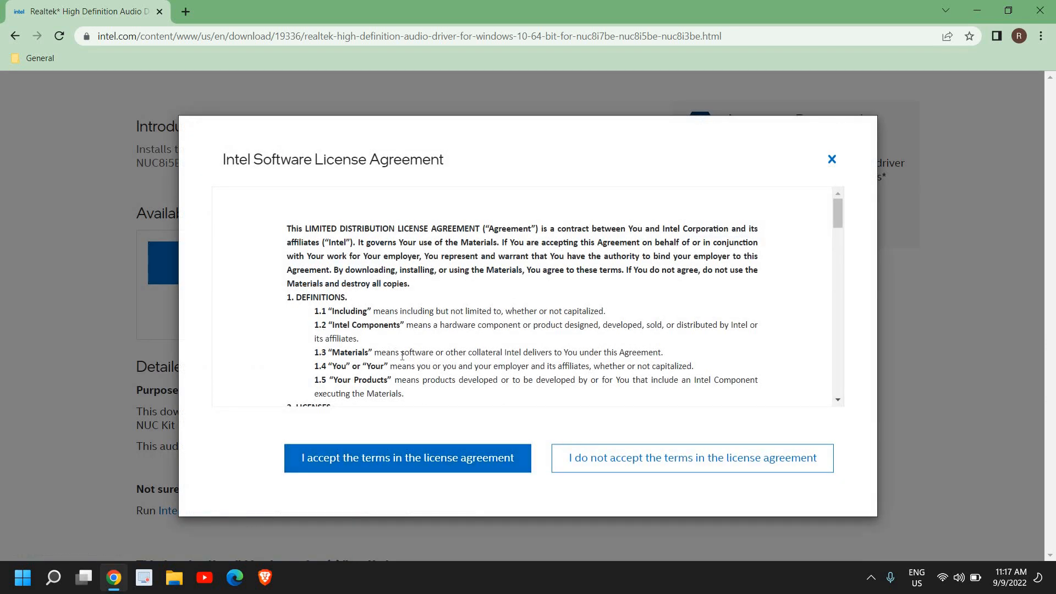
{"action": "left_click", "coordinate": [407, 458]}
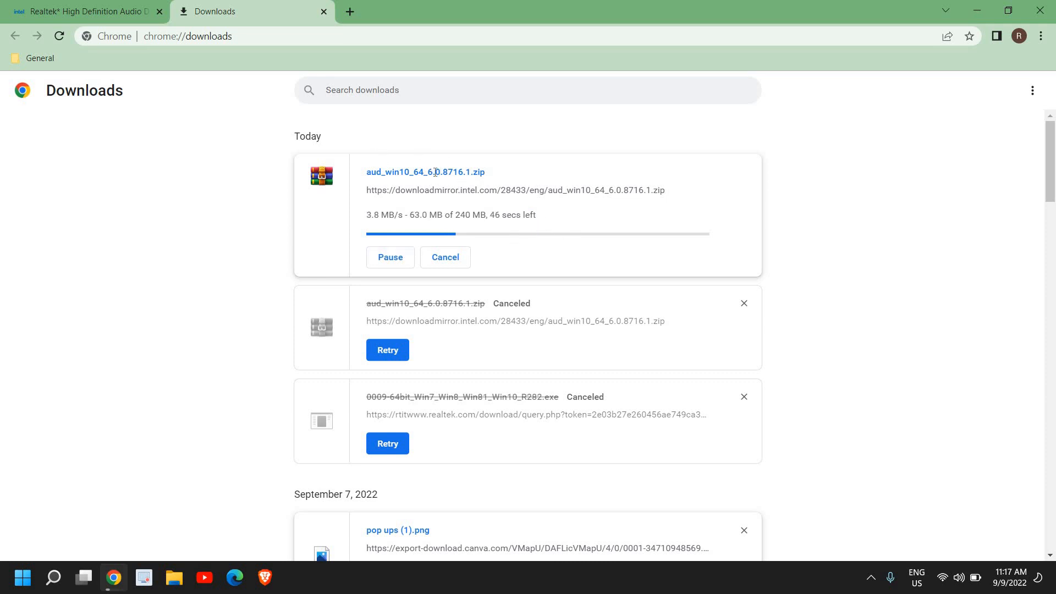
{"action": "mouse_move", "coordinate": [438, 182]}
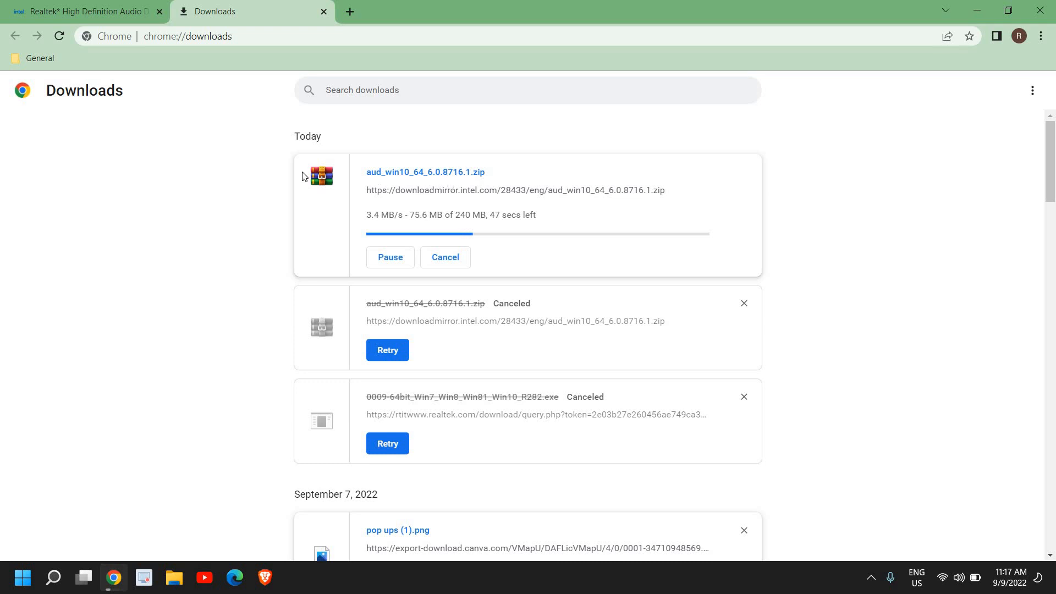
{"action": "mouse_move", "coordinate": [319, 160]}
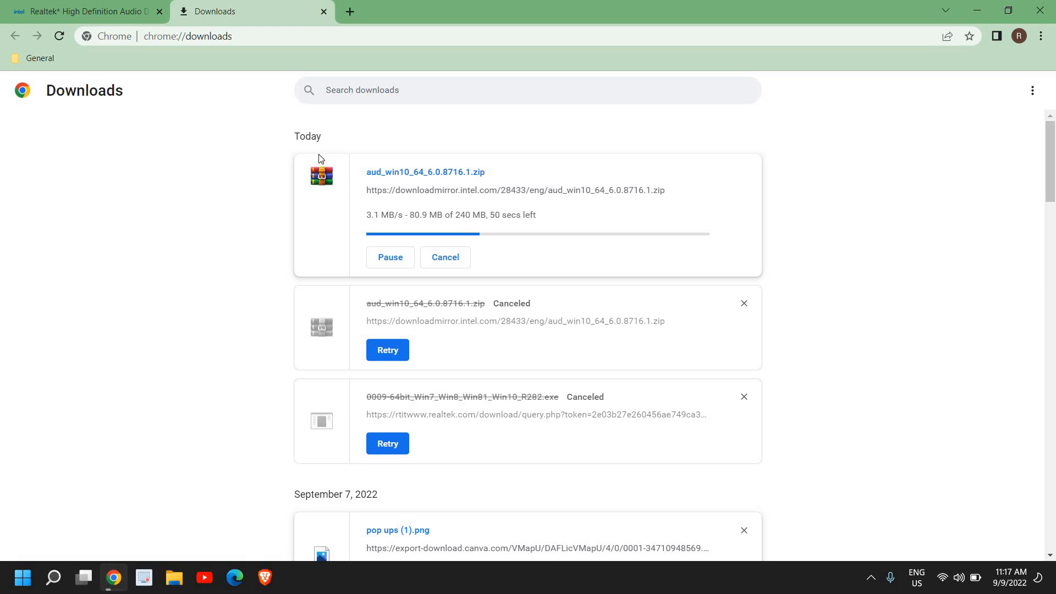
{"action": "mouse_move", "coordinate": [309, 178]}
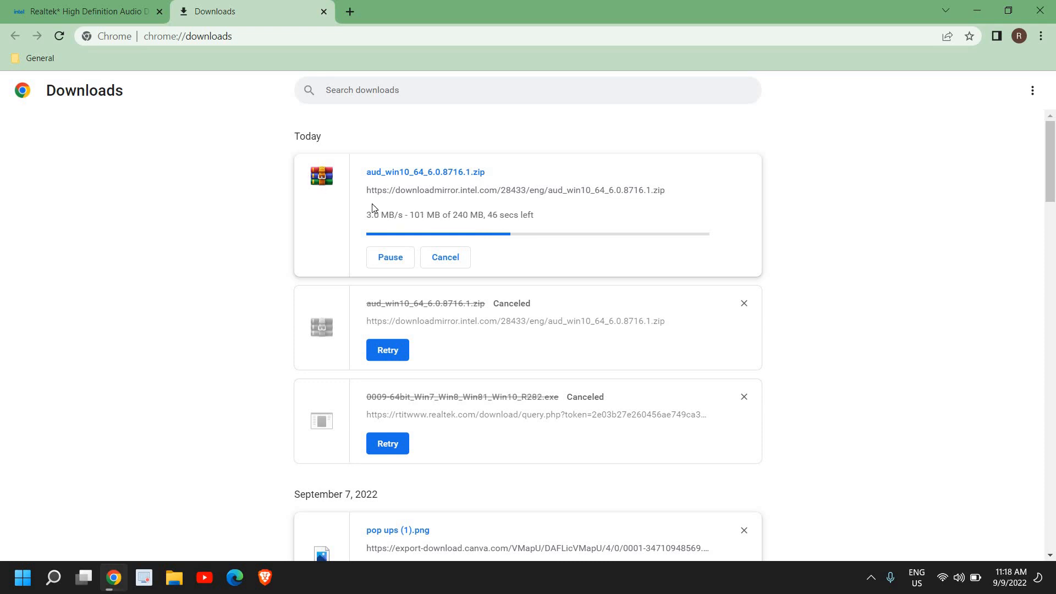
{"action": "mouse_move", "coordinate": [405, 224]}
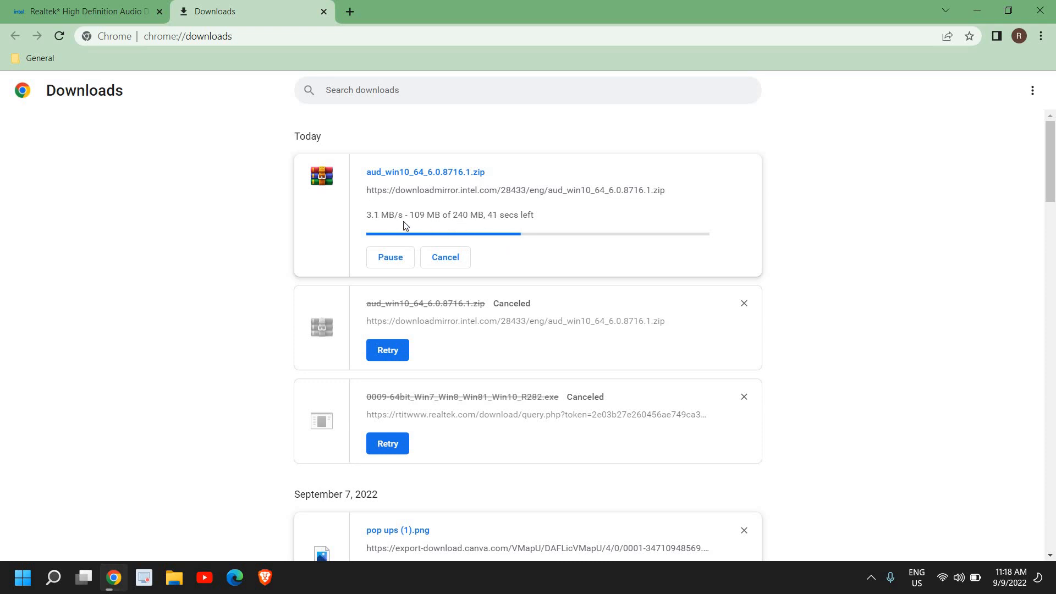
{"action": "mouse_move", "coordinate": [491, 226]}
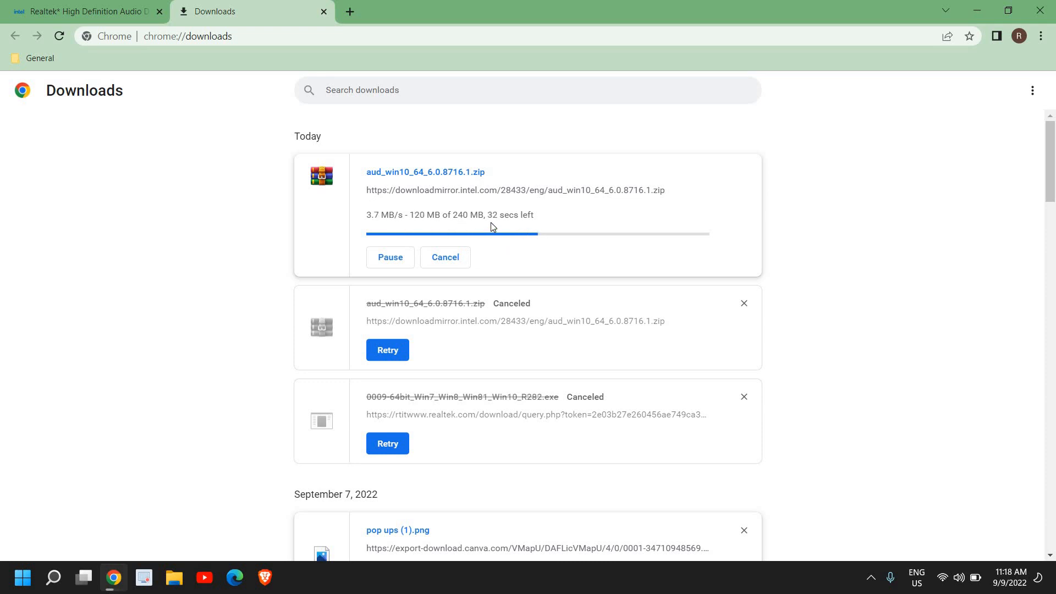
{"action": "mouse_move", "coordinate": [546, 247]}
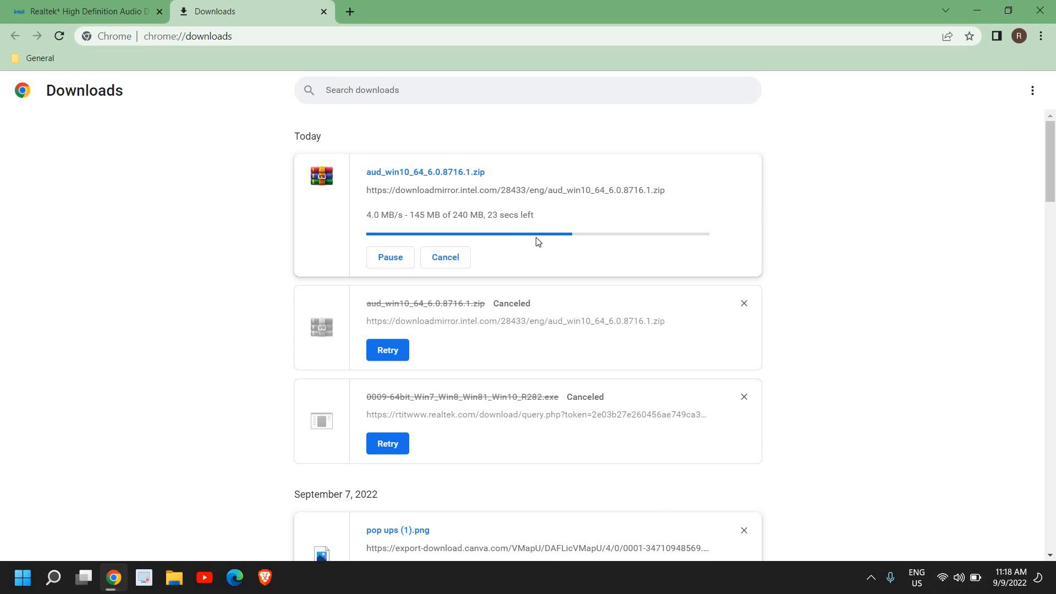
{"action": "mouse_move", "coordinate": [503, 227]}
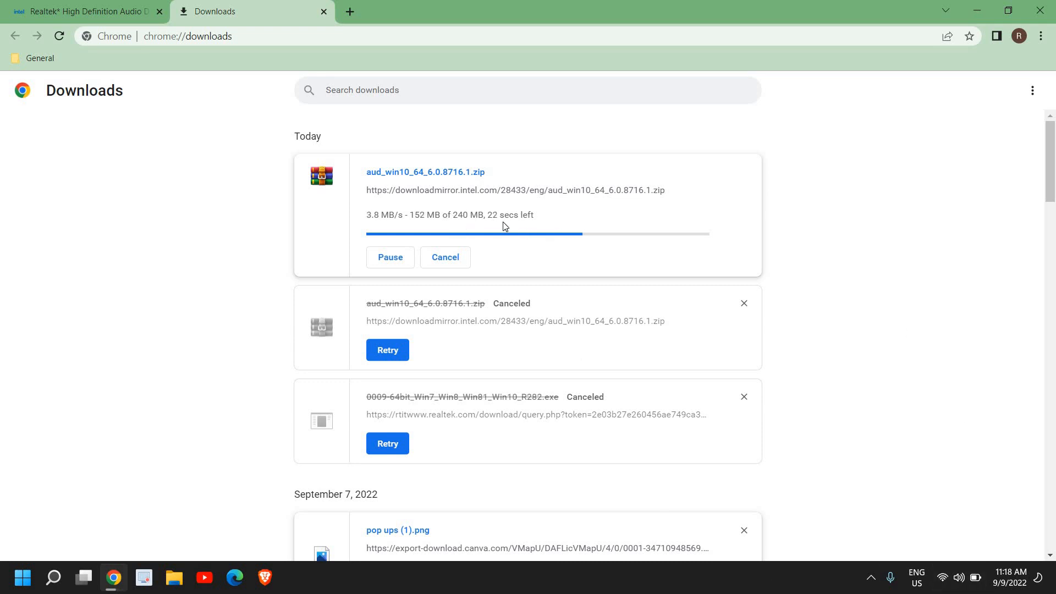
{"action": "mouse_move", "coordinate": [603, 250]}
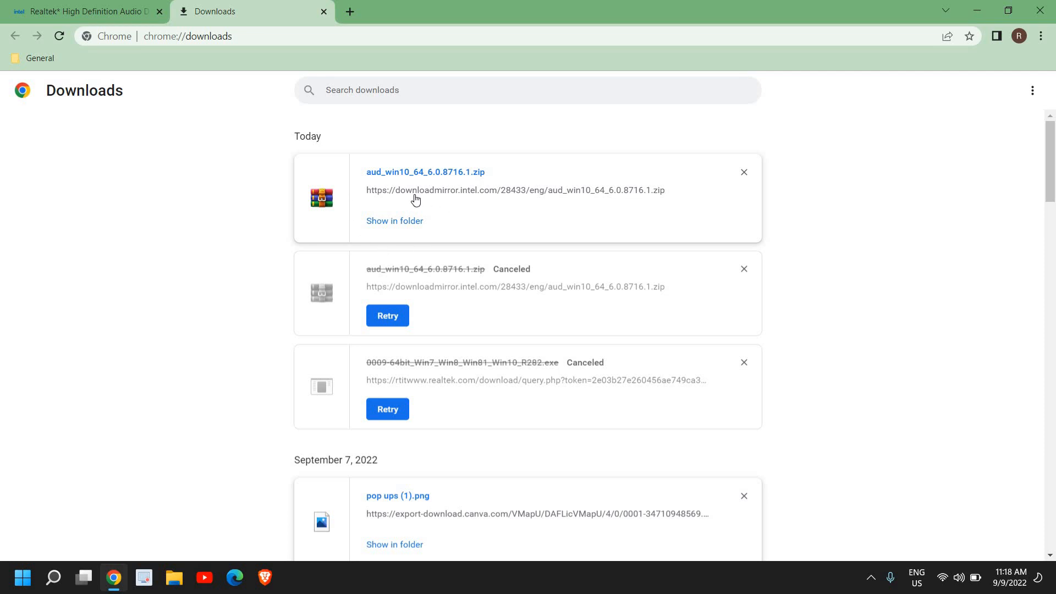
{"action": "mouse_move", "coordinate": [389, 226]}
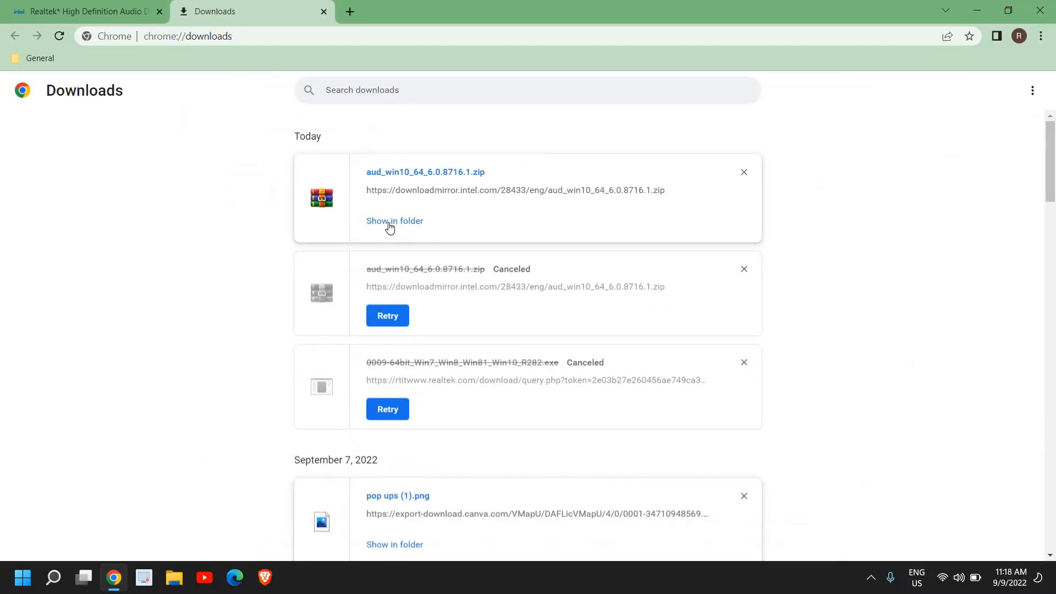
Step: Show the zip in Downloads, maximize Explorer and start Extract All with the default destination
{"action": "left_click", "coordinate": [394, 220]}
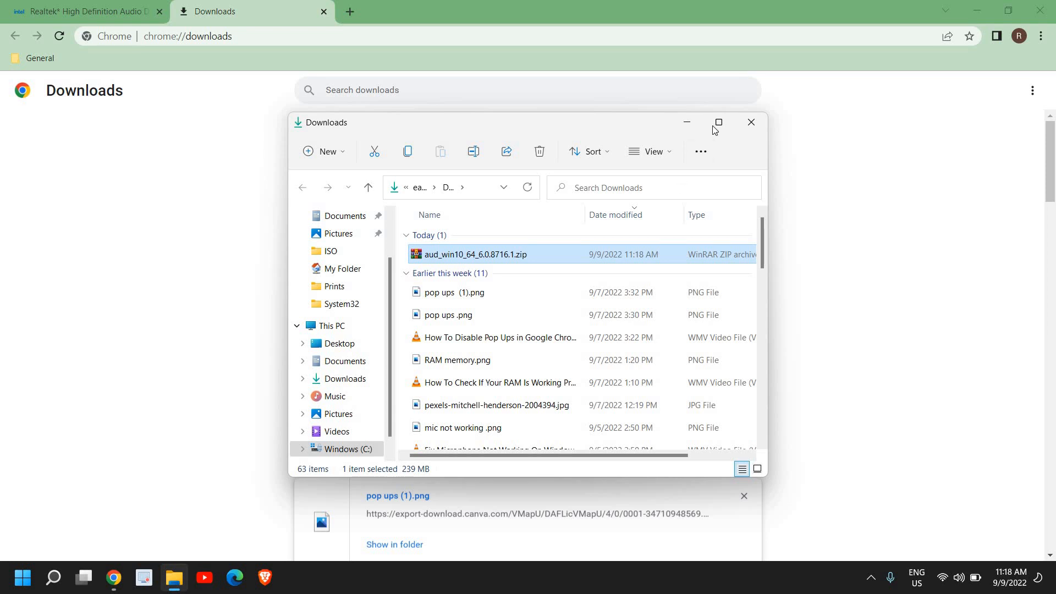
{"action": "left_click", "coordinate": [717, 121]}
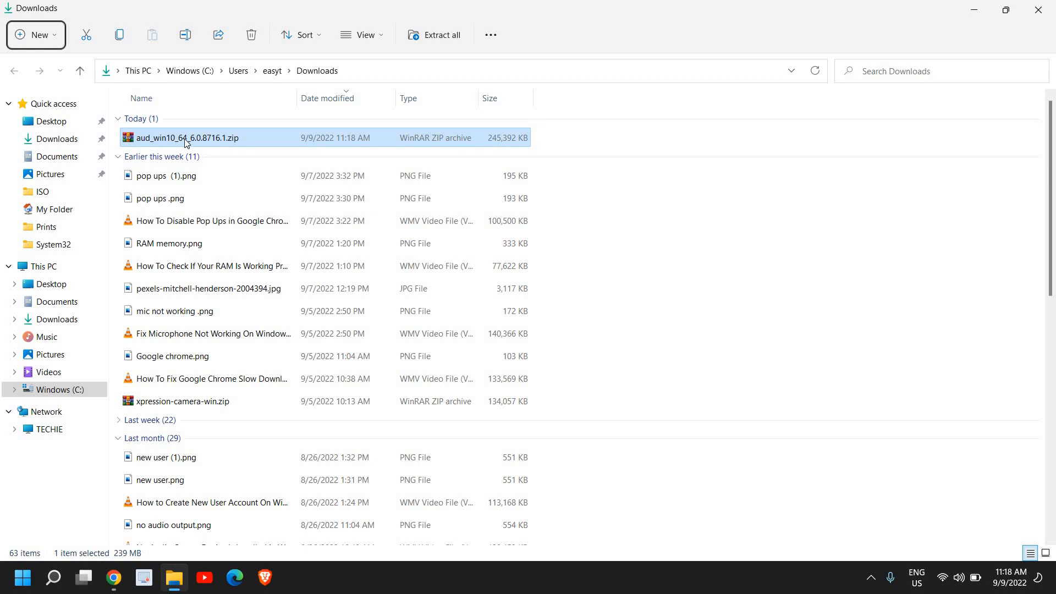
{"action": "mouse_move", "coordinate": [204, 140]}
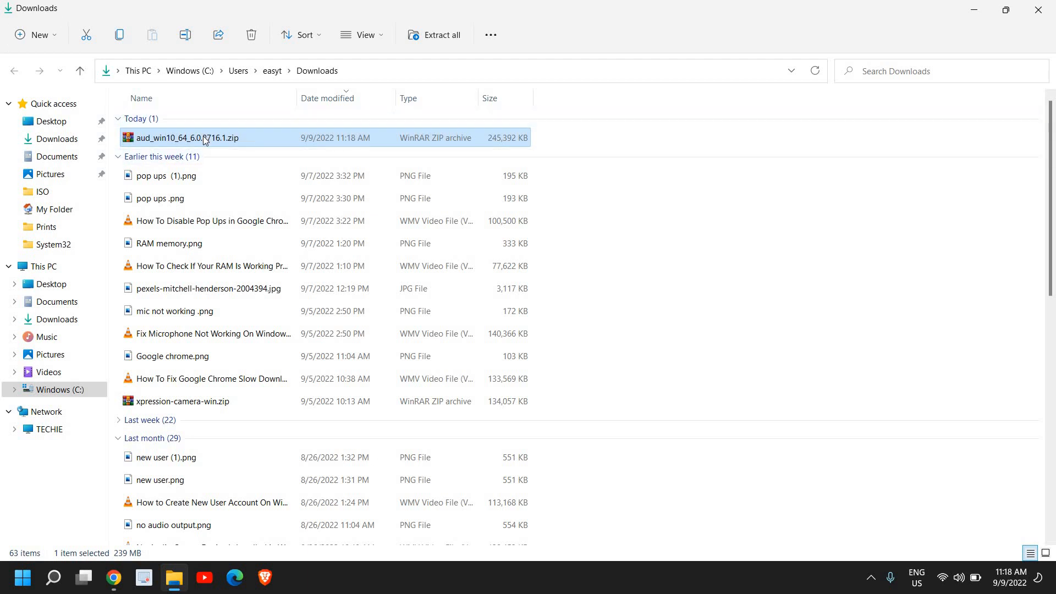
{"action": "right_click", "coordinate": [203, 139]}
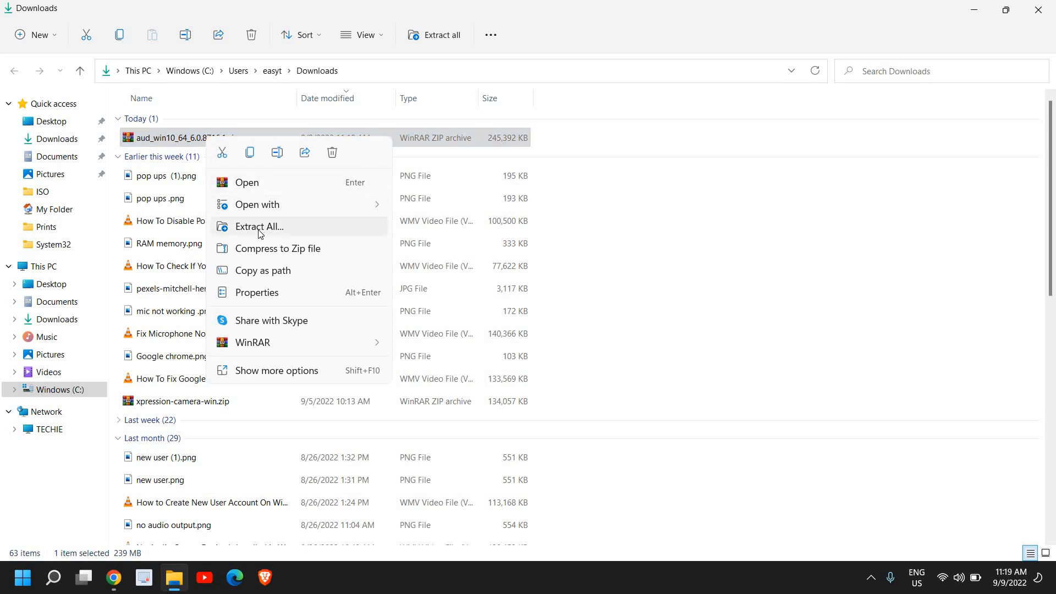
{"action": "left_click", "coordinate": [258, 226]}
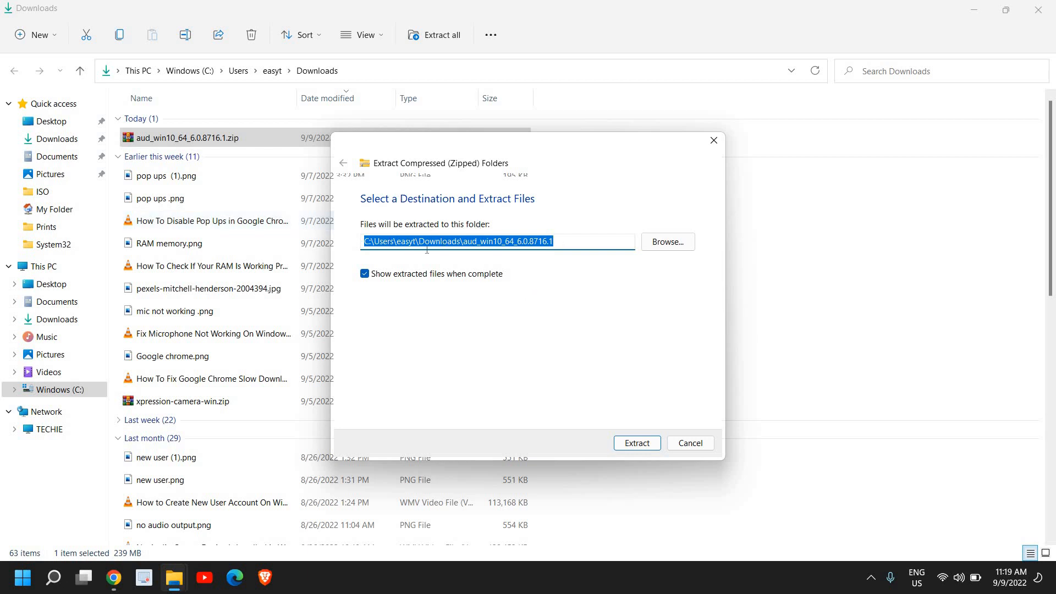
{"action": "mouse_move", "coordinate": [673, 250]}
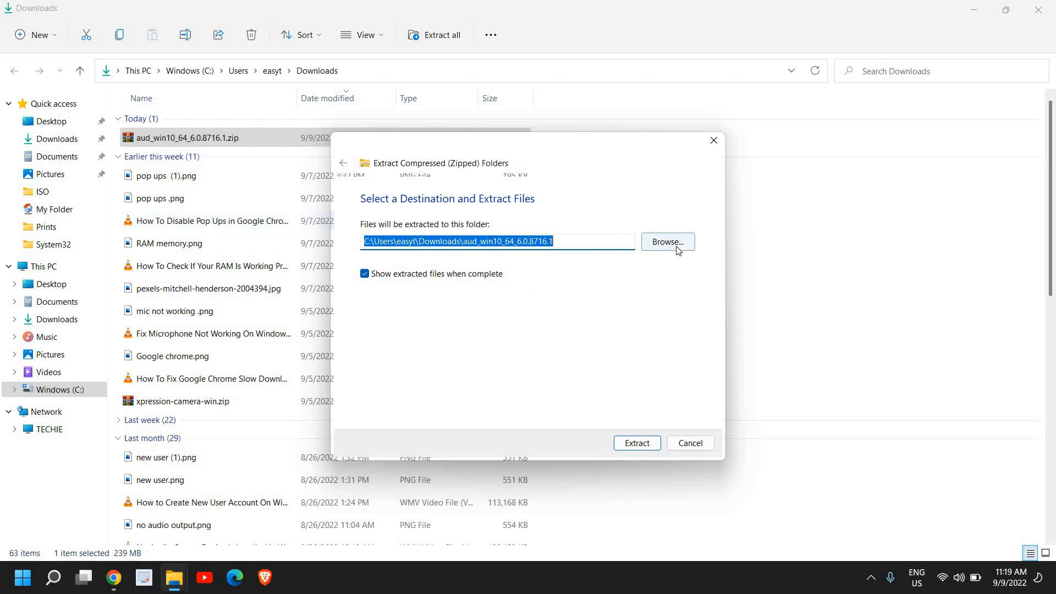
{"action": "mouse_move", "coordinate": [652, 254]}
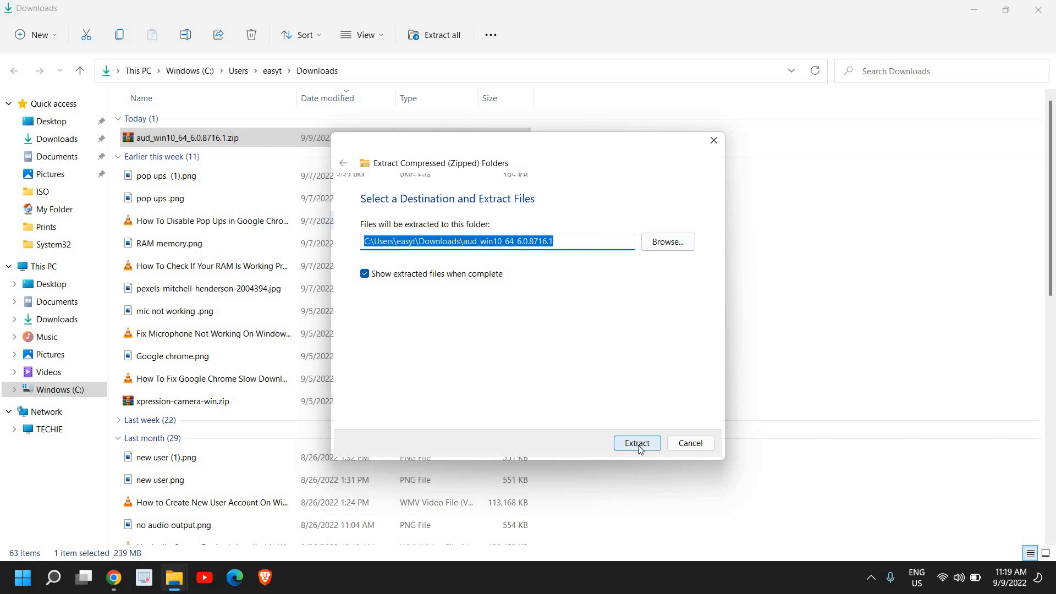
Step: Extract the archive into Downloads and close the extra window of extracted files
{"action": "left_click", "coordinate": [637, 442]}
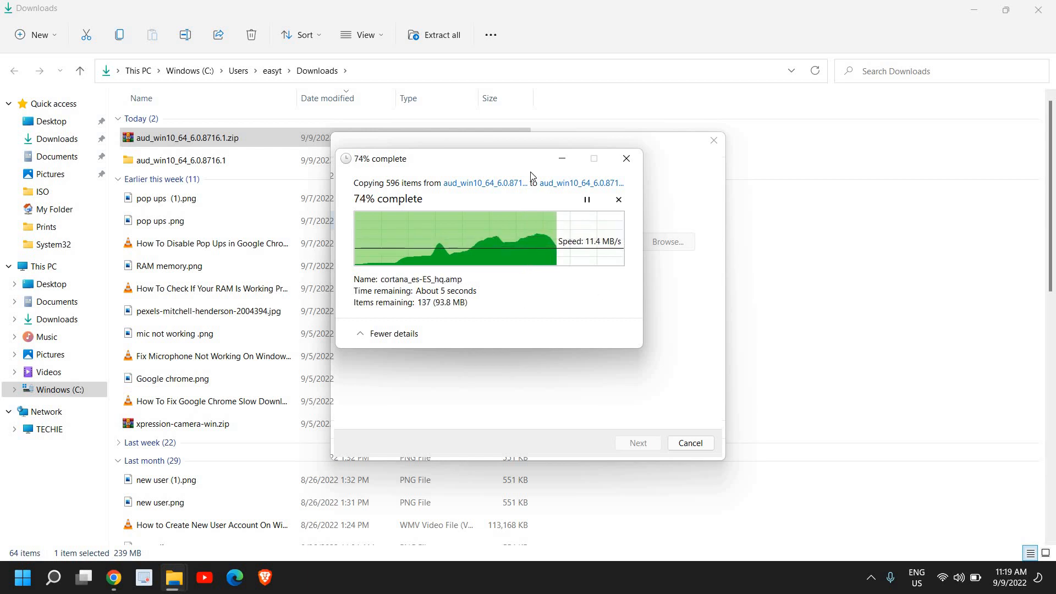
{"action": "mouse_move", "coordinate": [602, 256]}
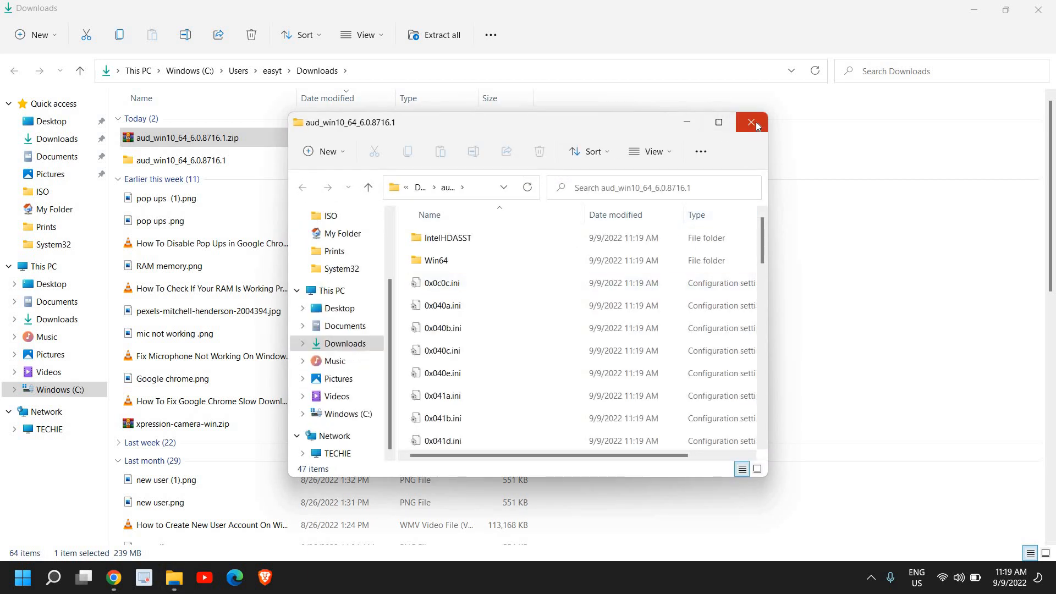
{"action": "left_click", "coordinate": [751, 123]}
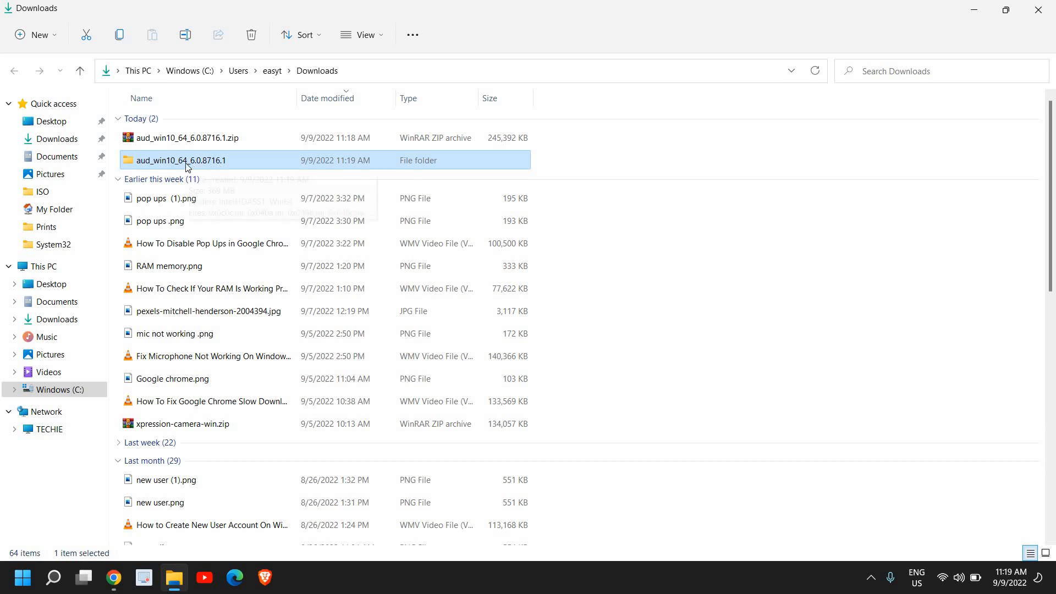
Step: Open the aud_win10_64_6.0.8716.1 folder and select the Realtek Setup.exe installer
{"action": "double_click", "coordinate": [180, 161]}
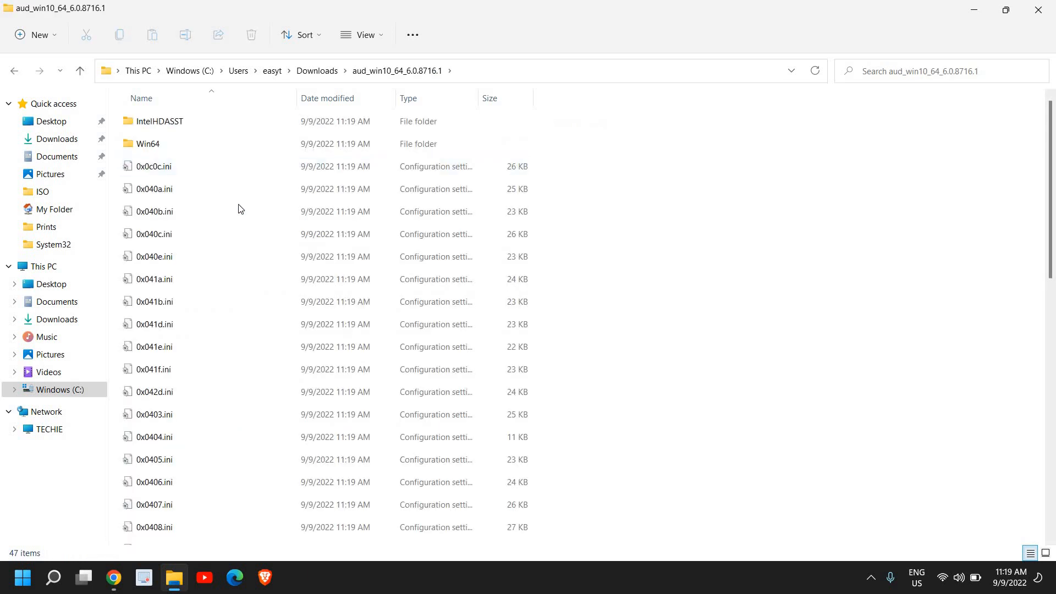
{"action": "scroll", "scroll_direction": "down", "scroll_amount": 3}
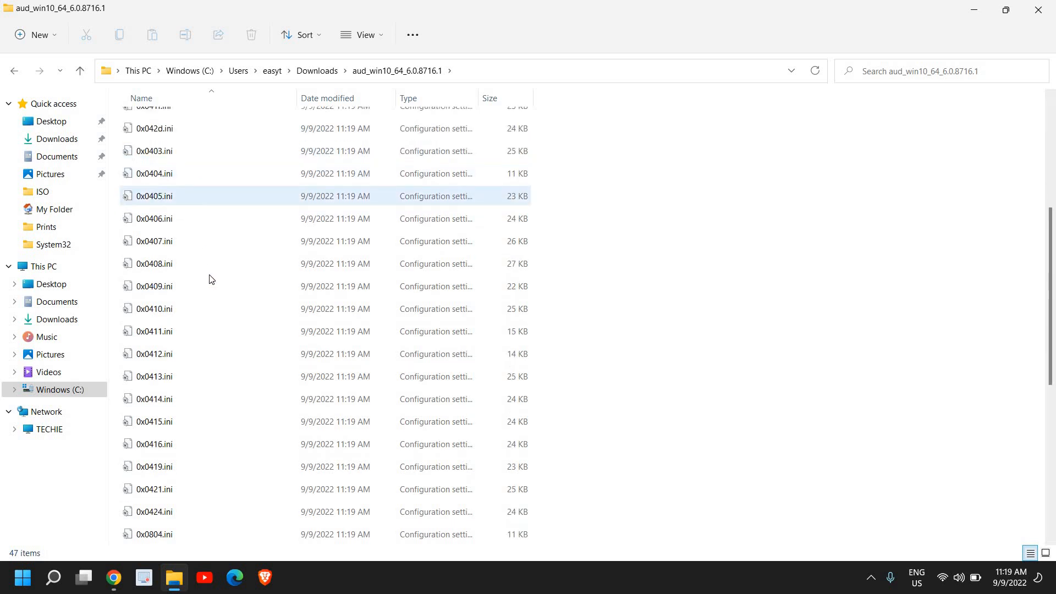
{"action": "scroll", "scroll_direction": "down", "scroll_amount": 3}
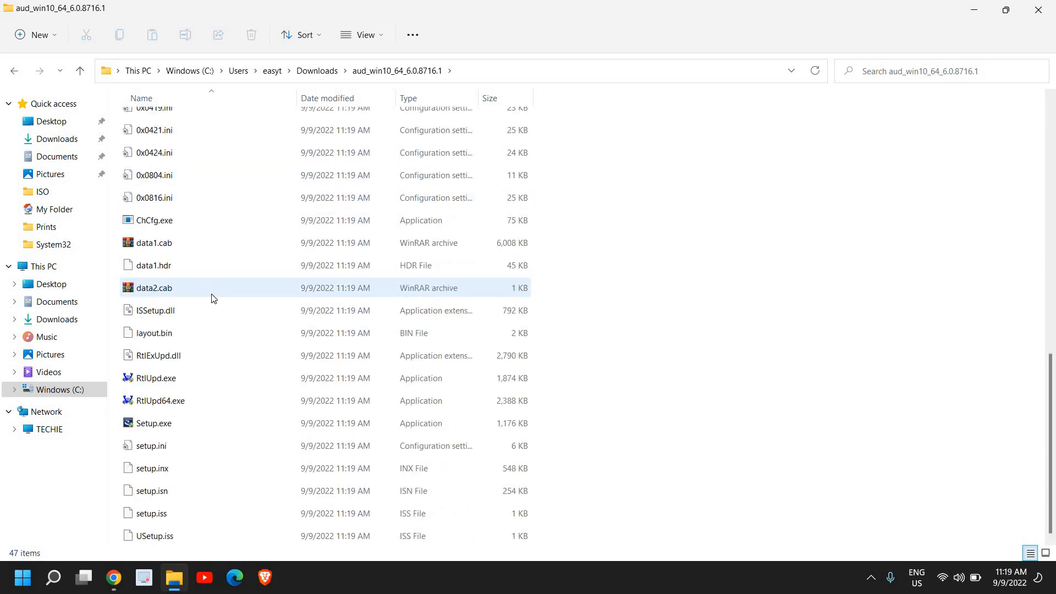
{"action": "left_click", "coordinate": [154, 423]}
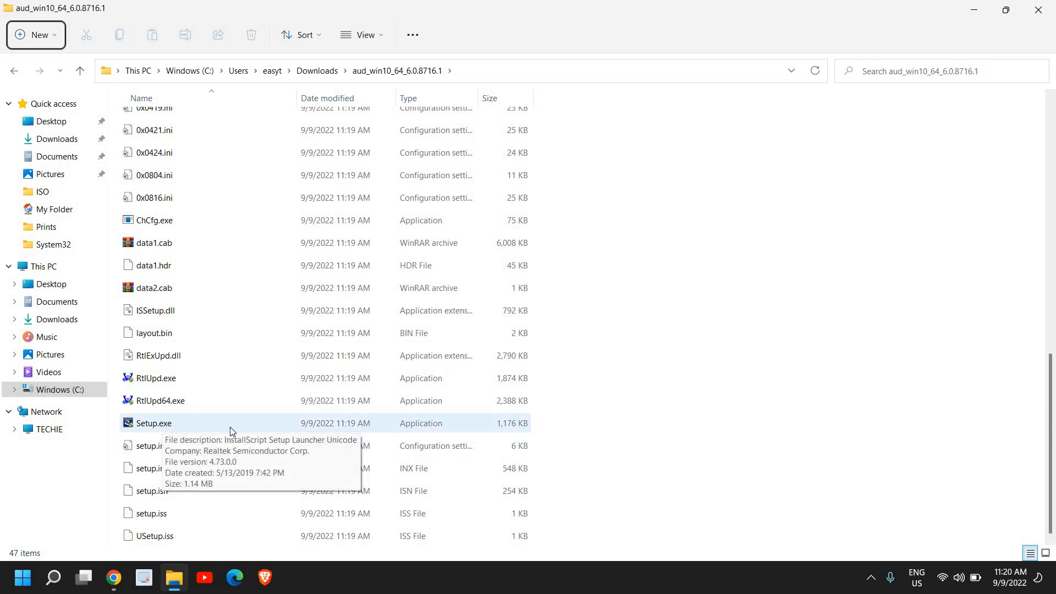
{"action": "mouse_move", "coordinate": [753, 400]}
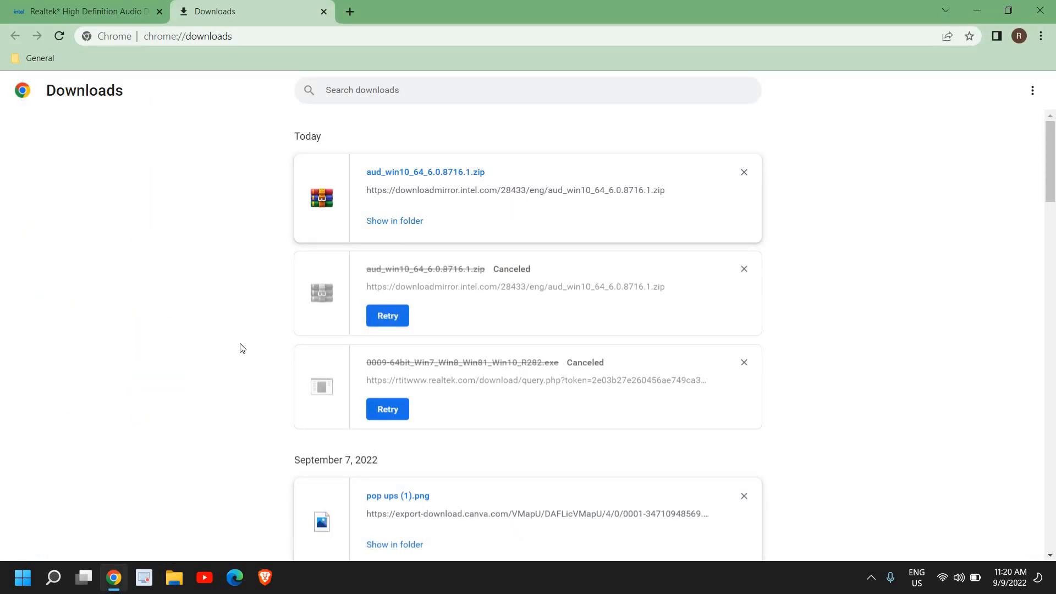
{"action": "mouse_move", "coordinate": [378, 281]}
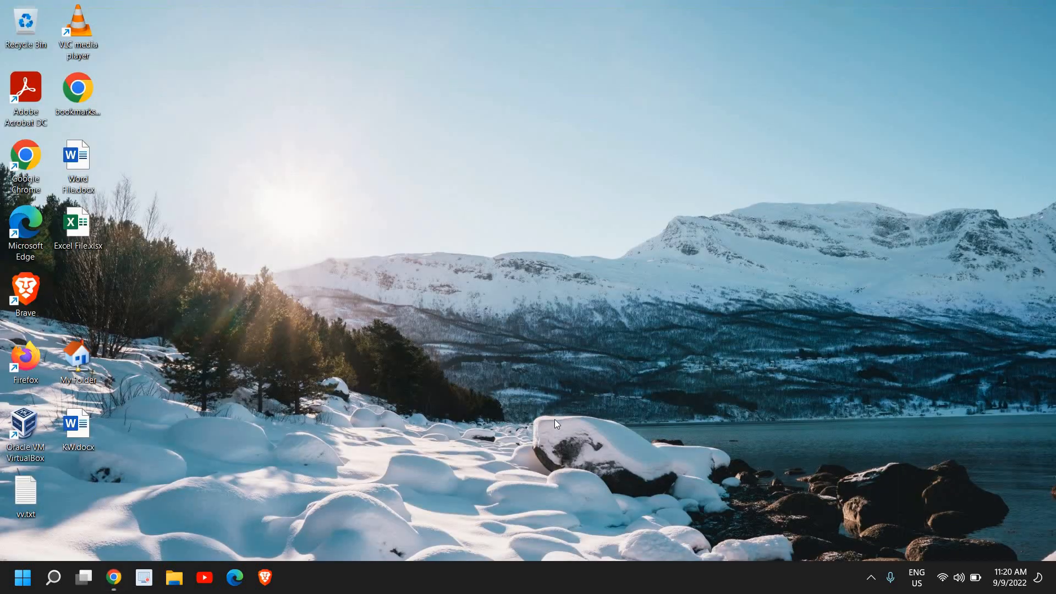
{"action": "mouse_move", "coordinate": [322, 392]}
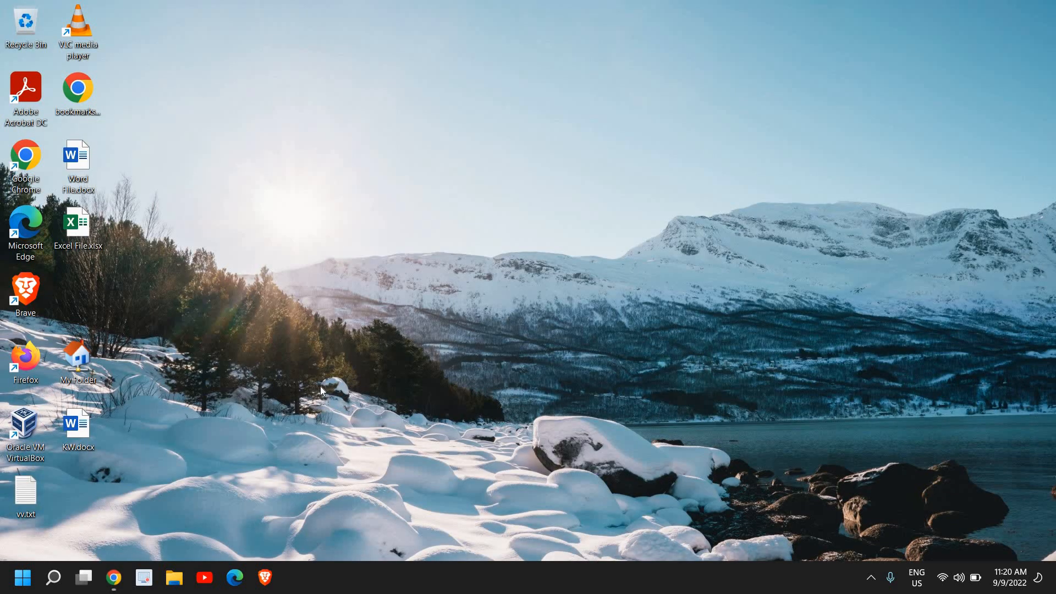